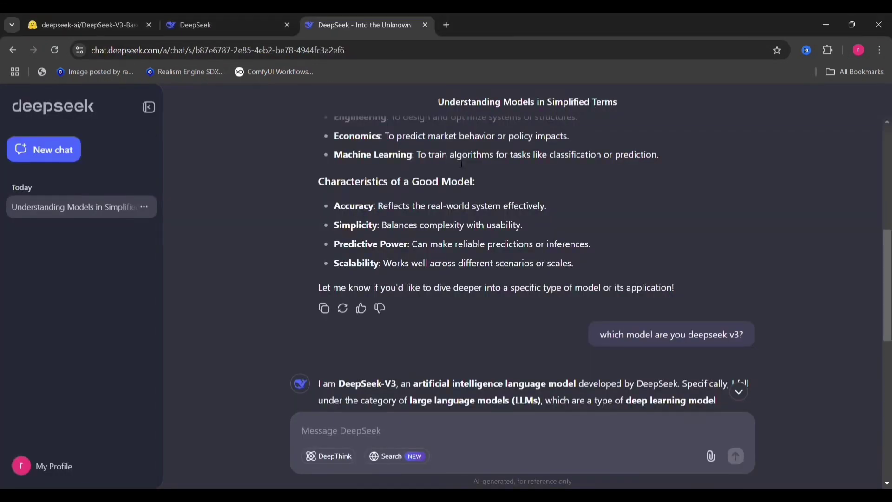
Step: Try the demo page's red circle effect and play a note on the piano demo
scroll(up, 3)
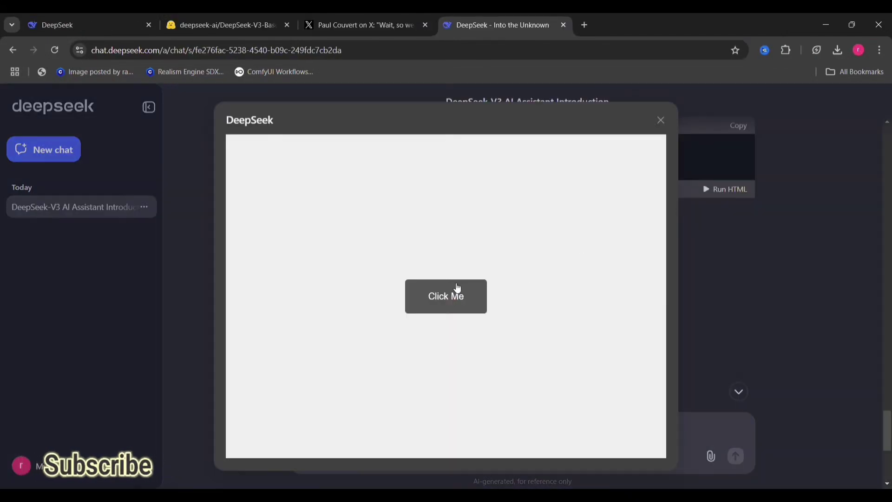
click(446, 296)
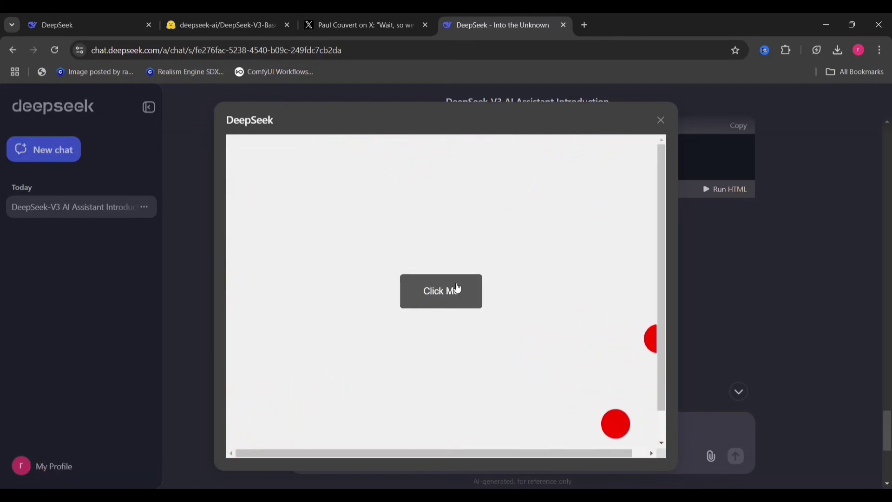
click(441, 291)
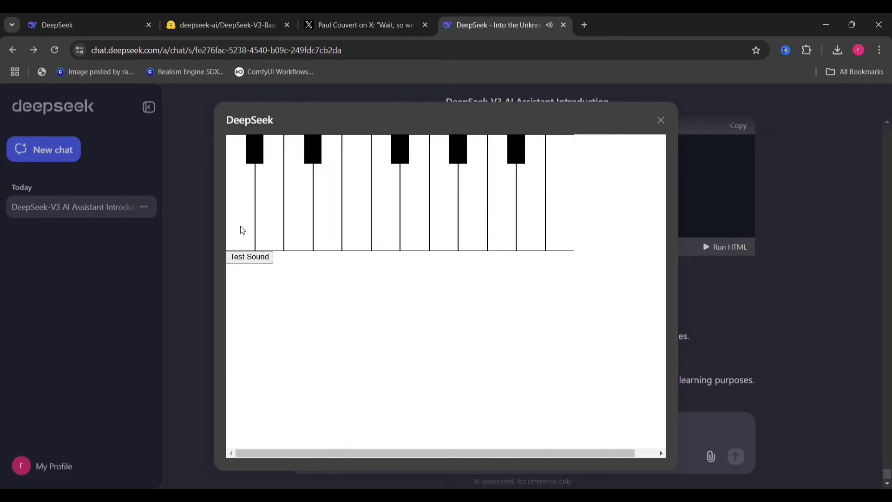
click(729, 312)
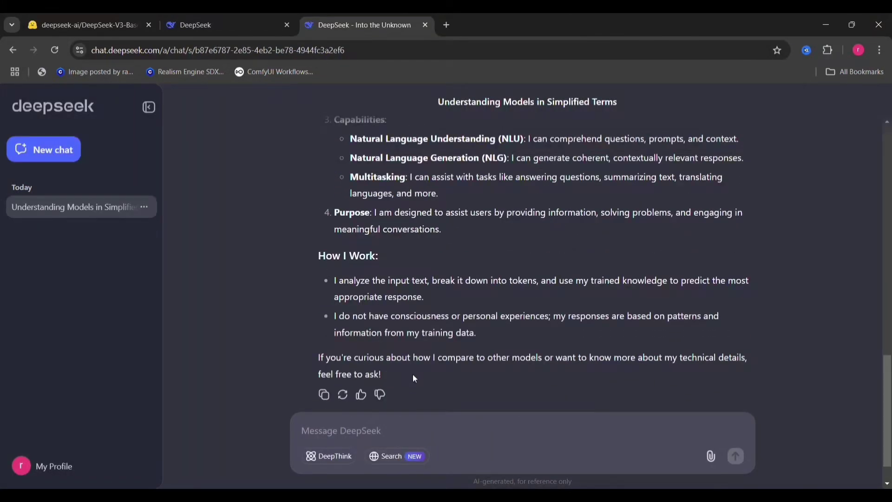
Step: Ask DeepSeek 'what is the difference between you and chat gpt'
text(what is the d)
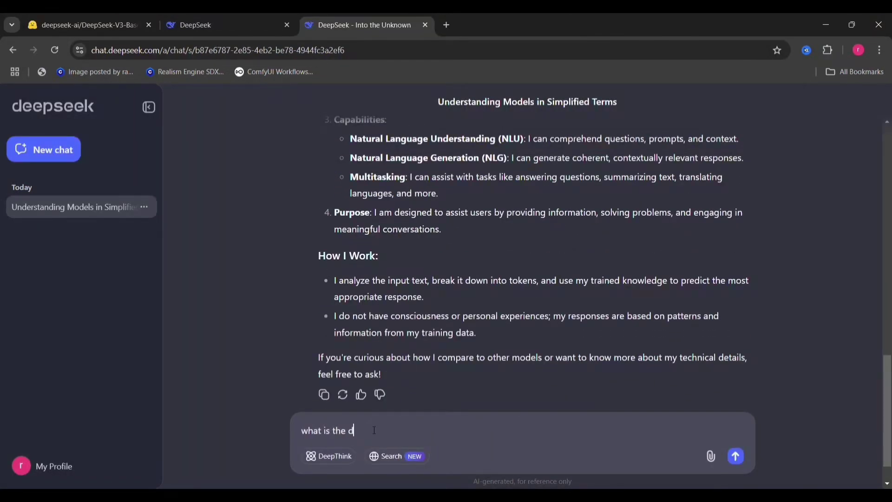
text(iffrence between you and chat gpt)
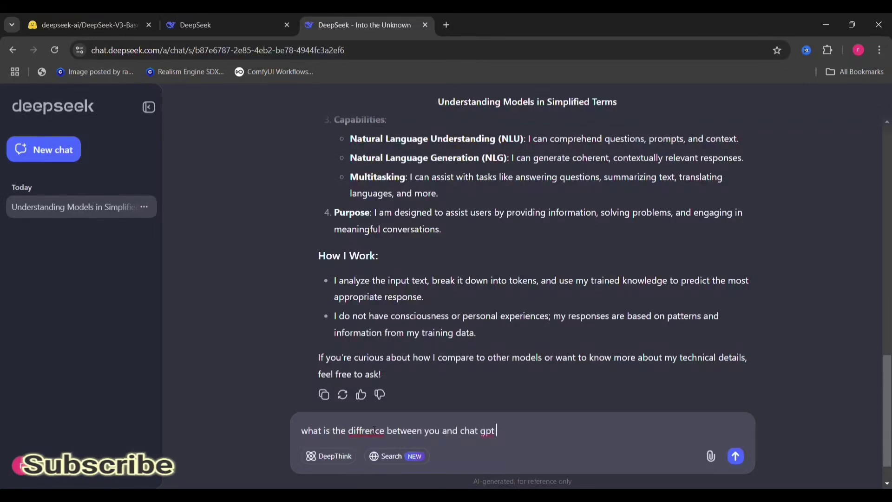
click(735, 456)
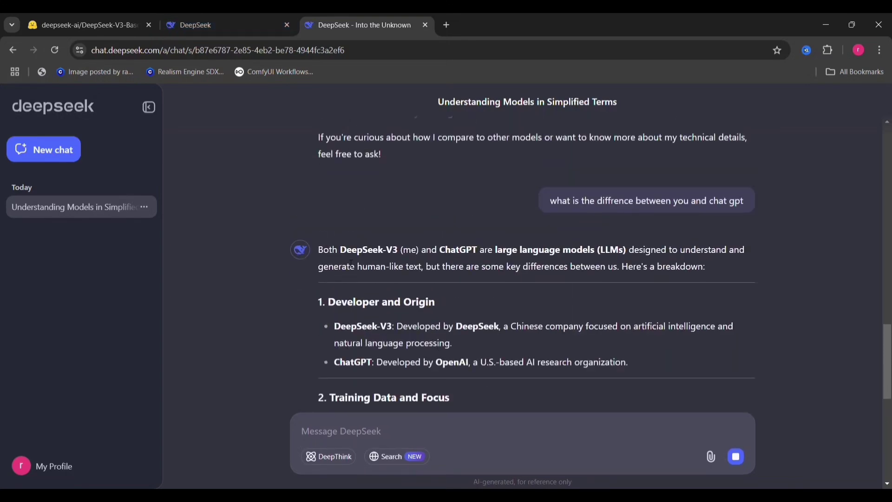
Step: Read the comparison reply and type 'what things you can do better than chat gpt'
scroll(down, 3)
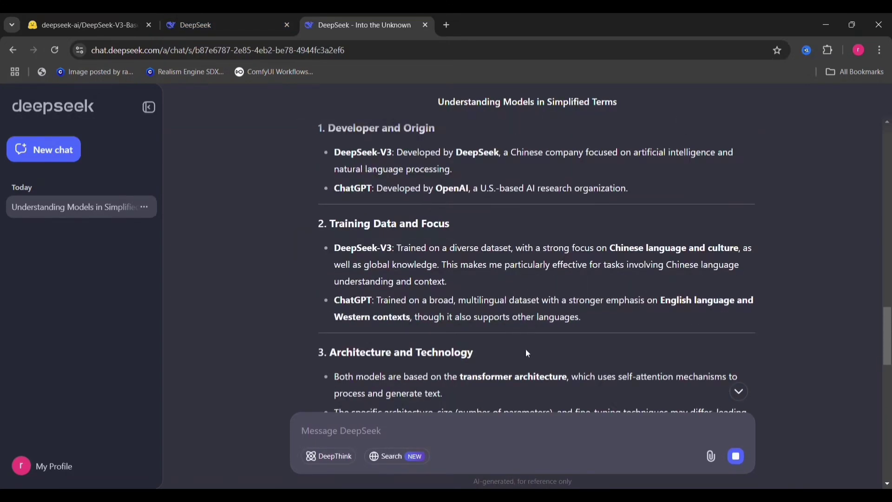
scroll(down, 3)
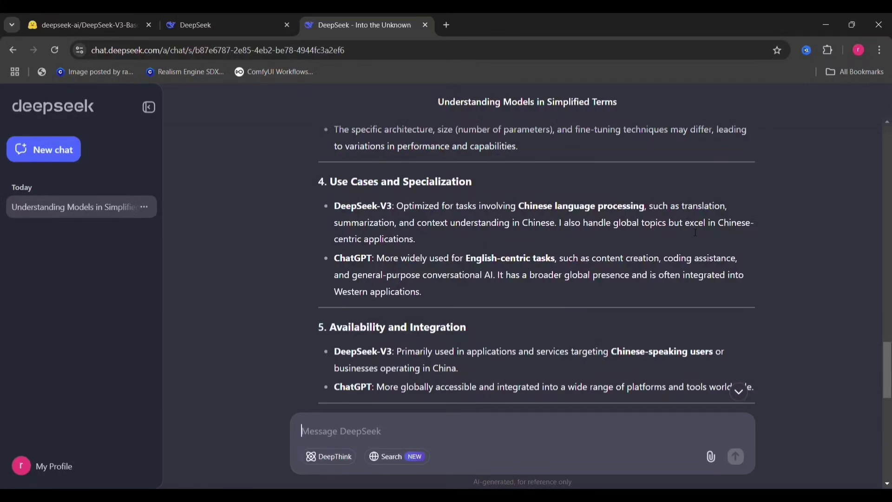
scroll(down, 3)
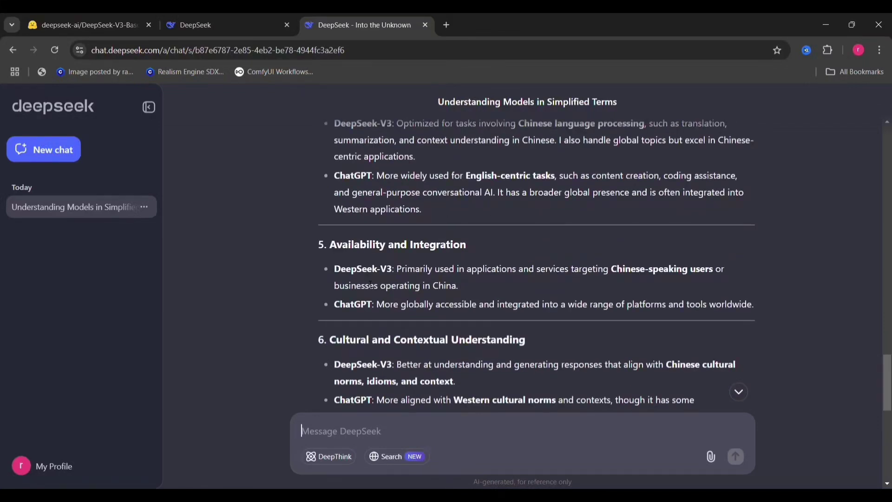
scroll(down, 3)
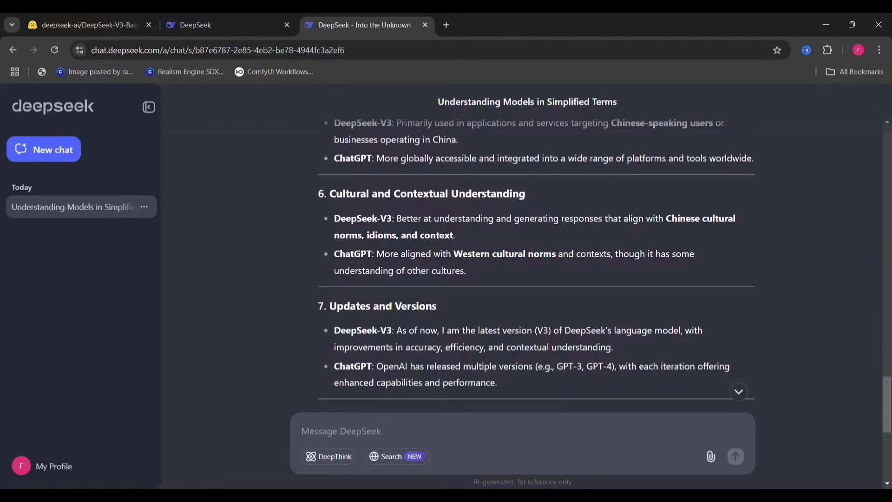
scroll(down, 3)
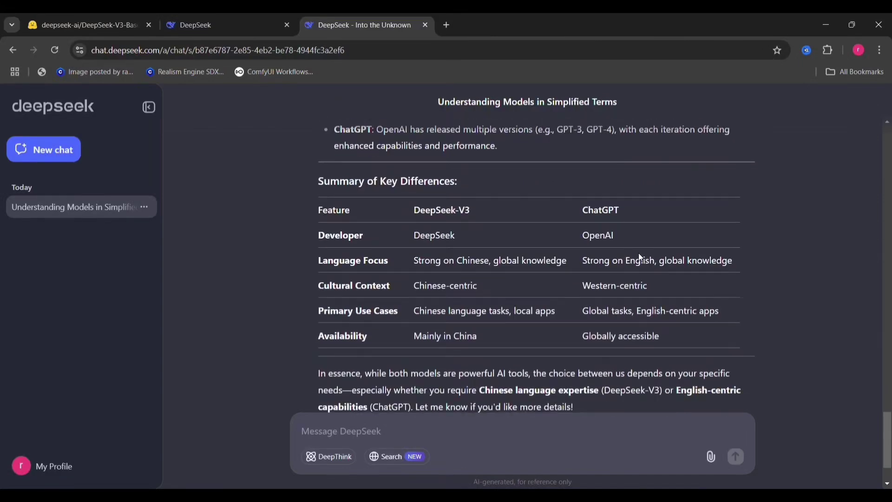
text(what things you can do beeter than cha)
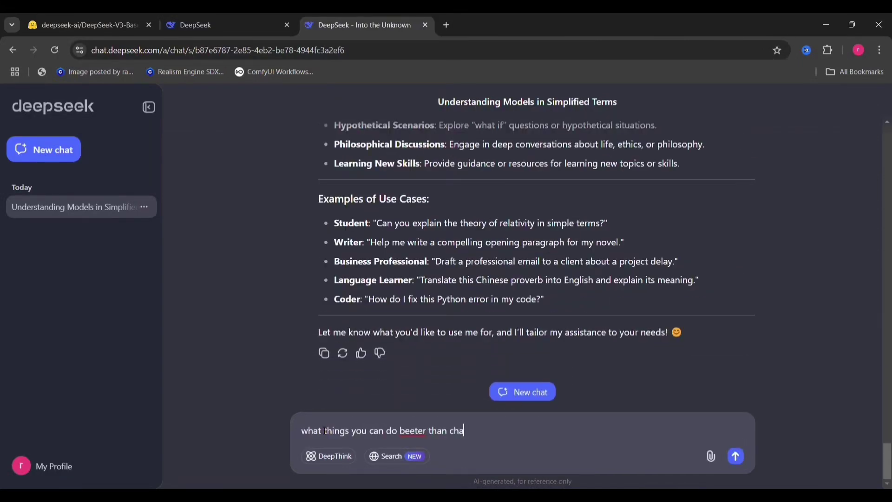
Step: Send the better-than-ChatGPT question and read the strengths list and comparison table
click(735, 455)
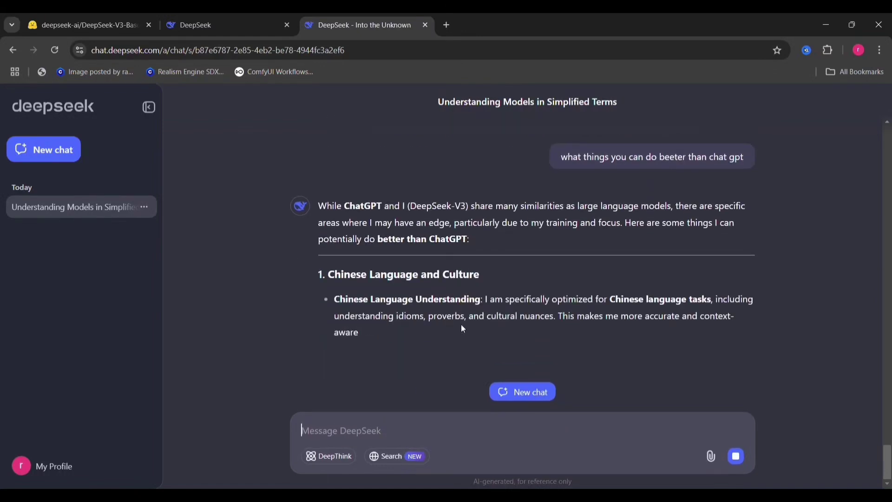
scroll(down, 3)
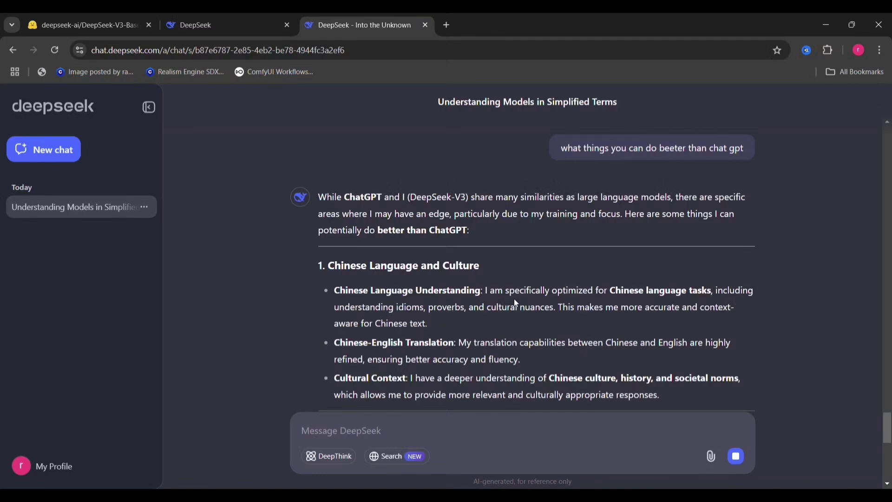
scroll(down, 3)
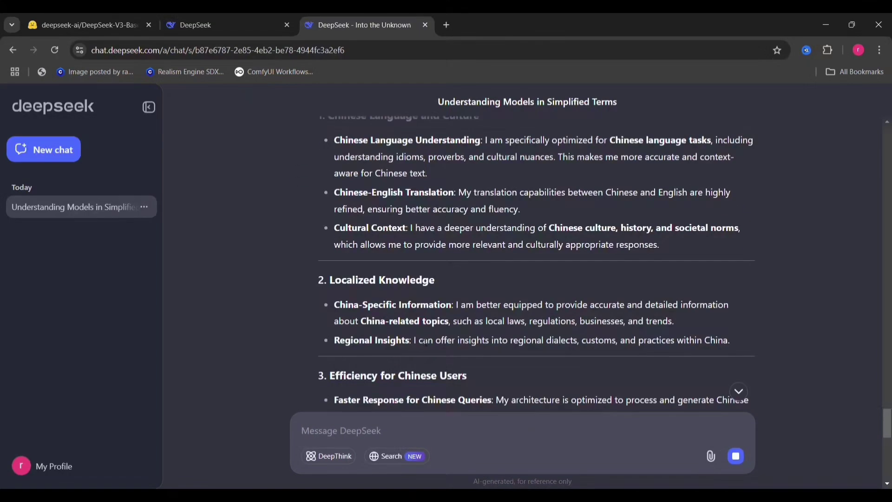
scroll(down, 3)
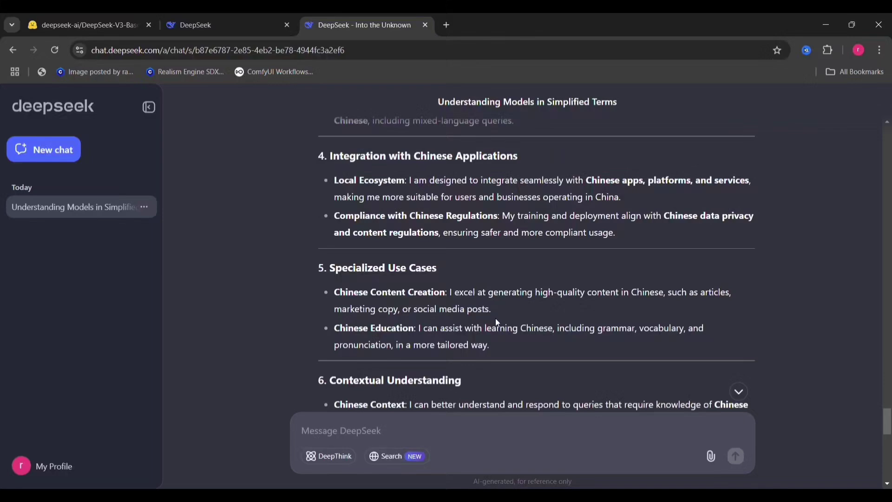
scroll(down, 3)
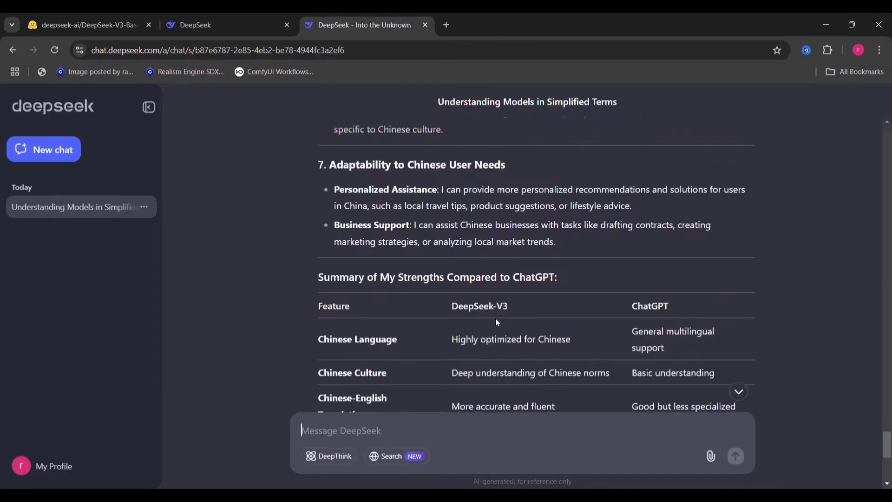
scroll(down, 3)
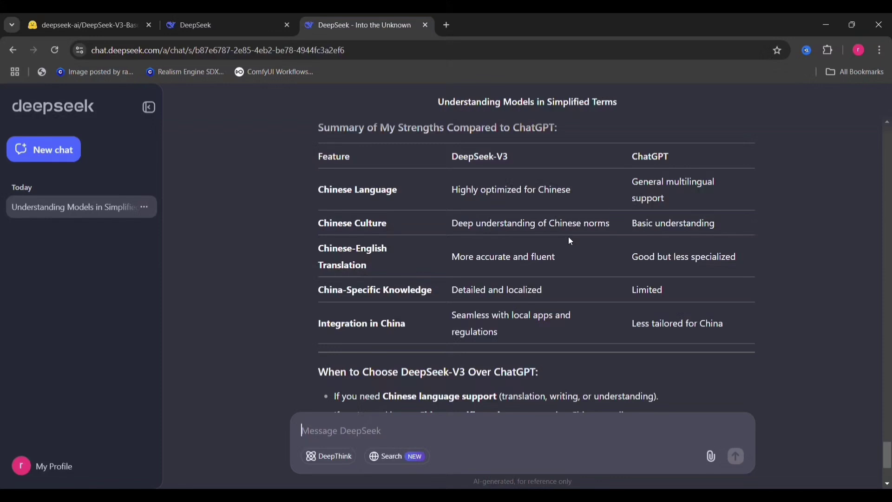
mouse_move(522, 268)
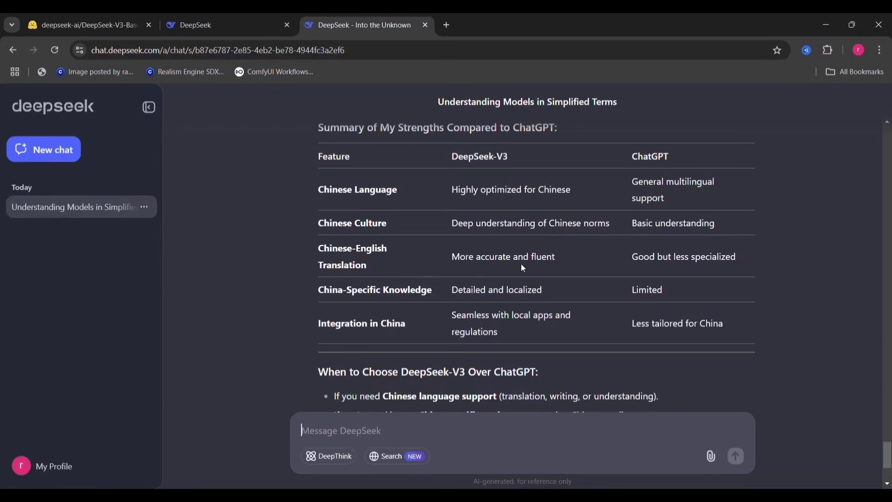
mouse_move(589, 324)
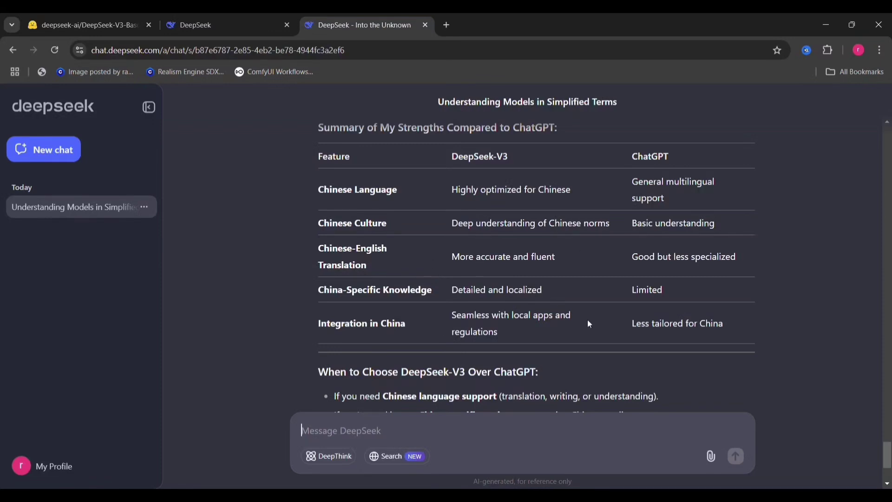
scroll(down, 3)
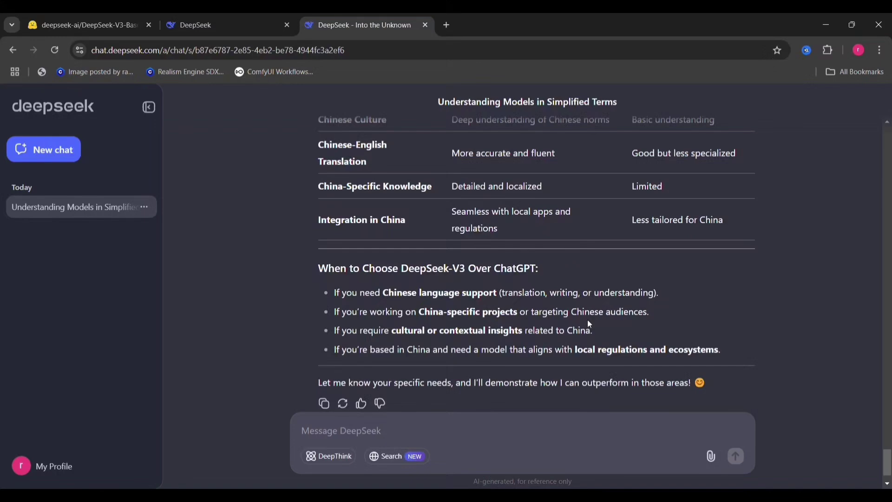
scroll(down, 3)
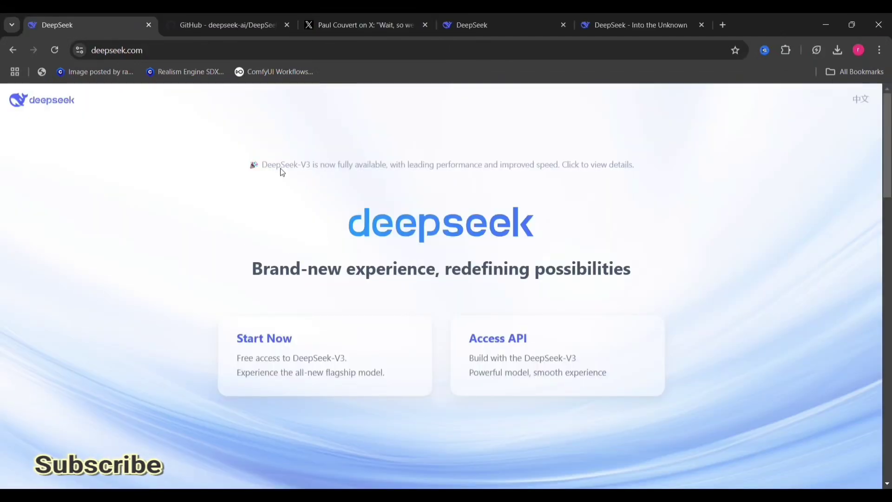
Step: Review the DeepSeek-V3 Capabilities benchmark table on deepseek.com, then go to GitHub
scroll(down, 3)
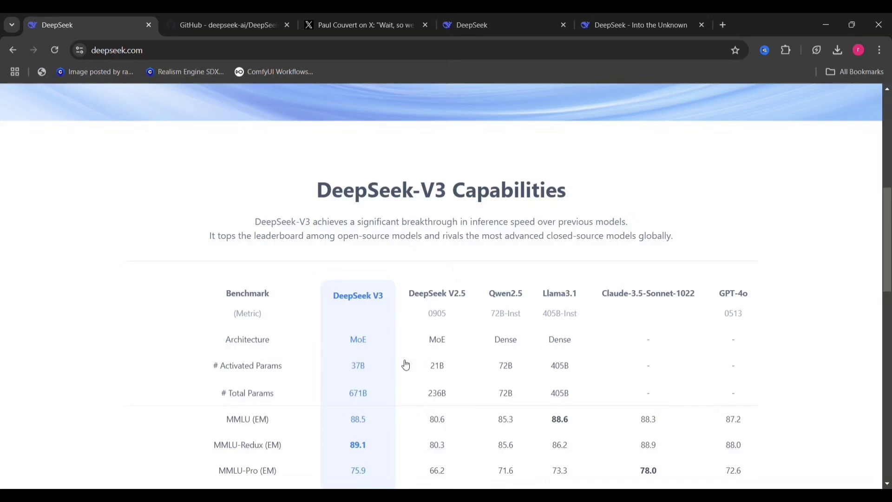
scroll(down, 3)
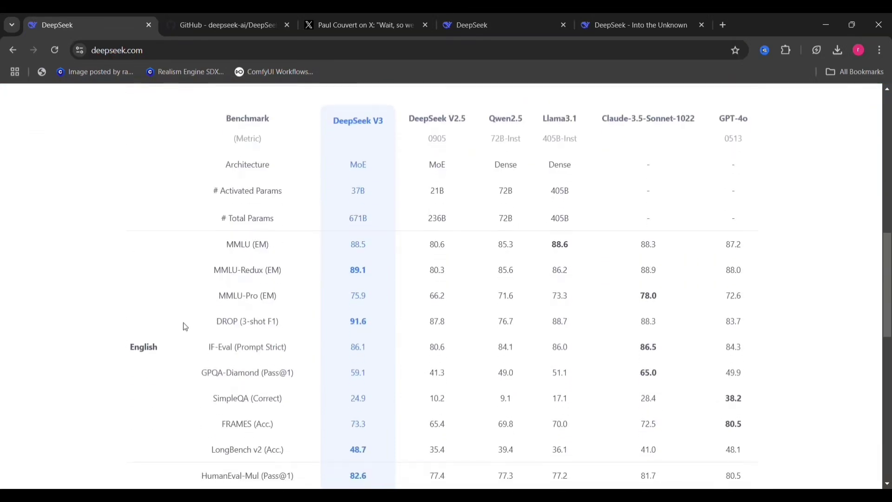
click(226, 25)
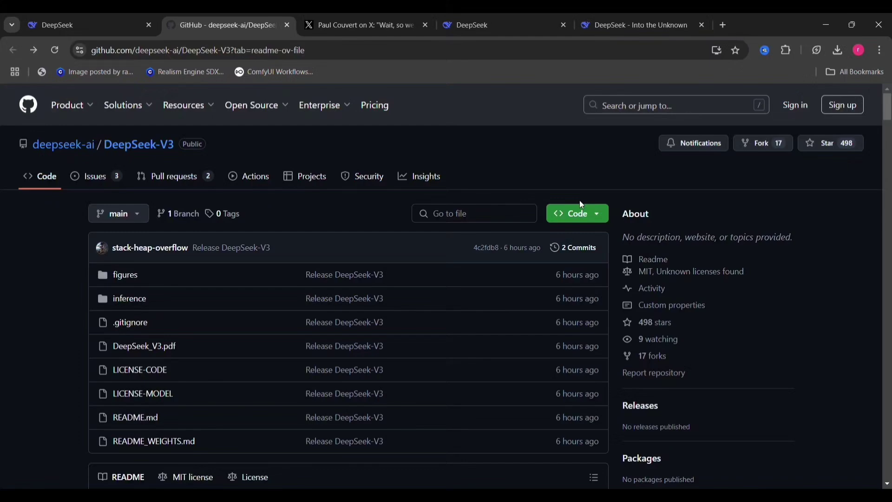
Step: View the README's benchmark chart as full-size benchmark.png, then return to the README
scroll(down, 3)
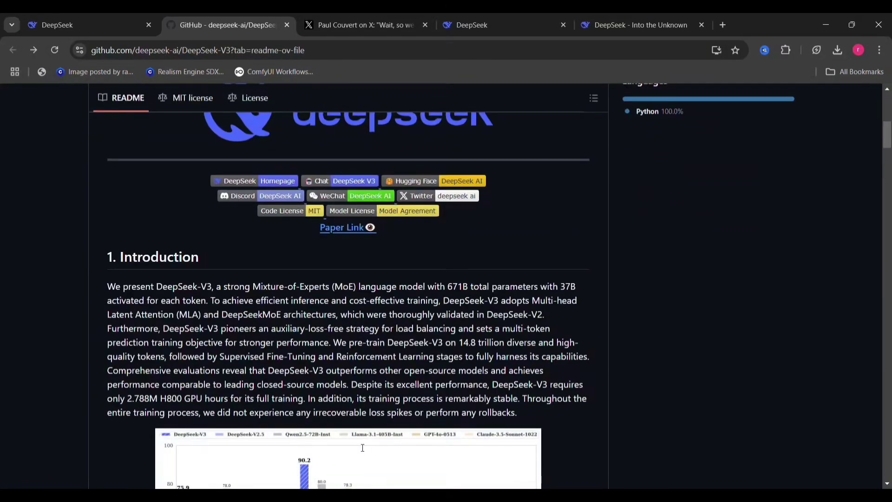
mouse_move(437, 217)
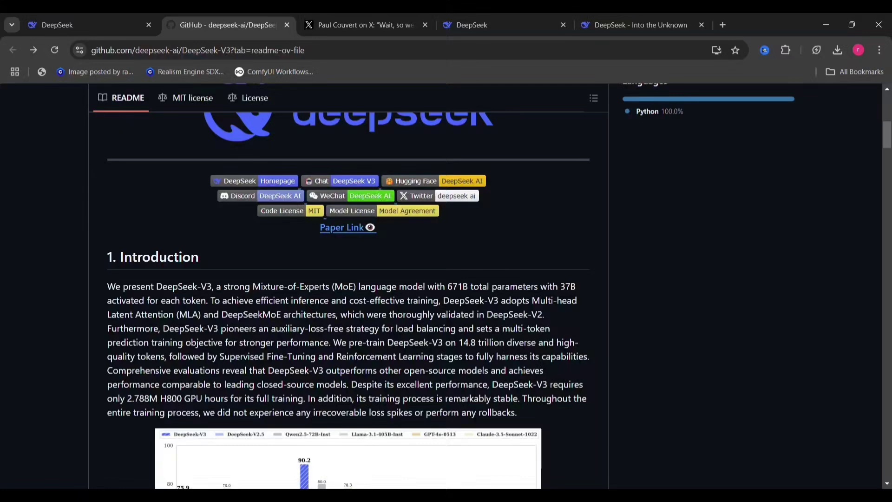
scroll(down, 3)
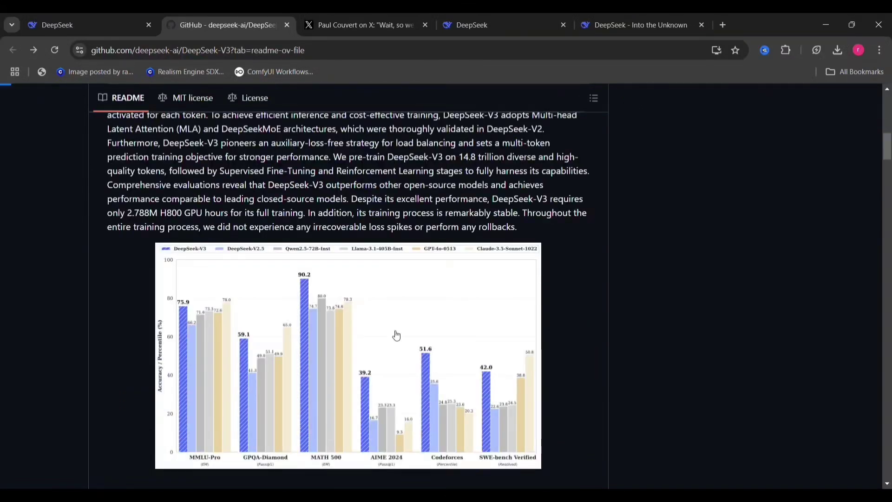
click(348, 356)
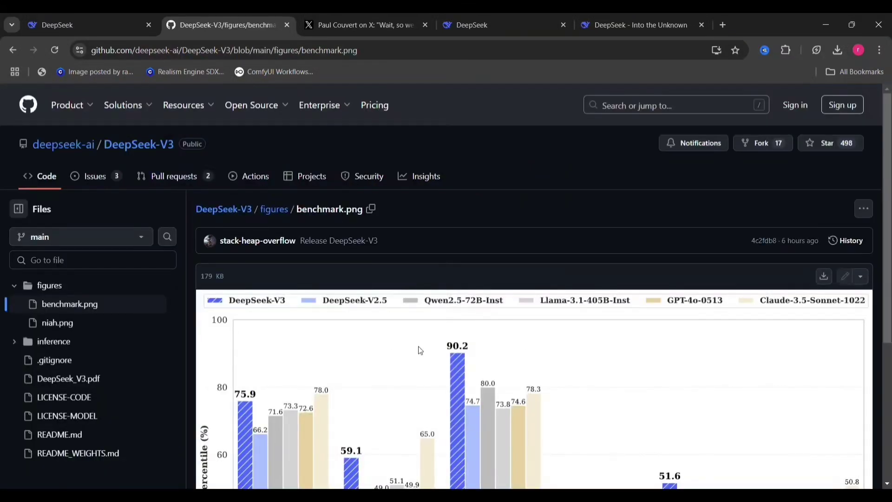
scroll(down, 3)
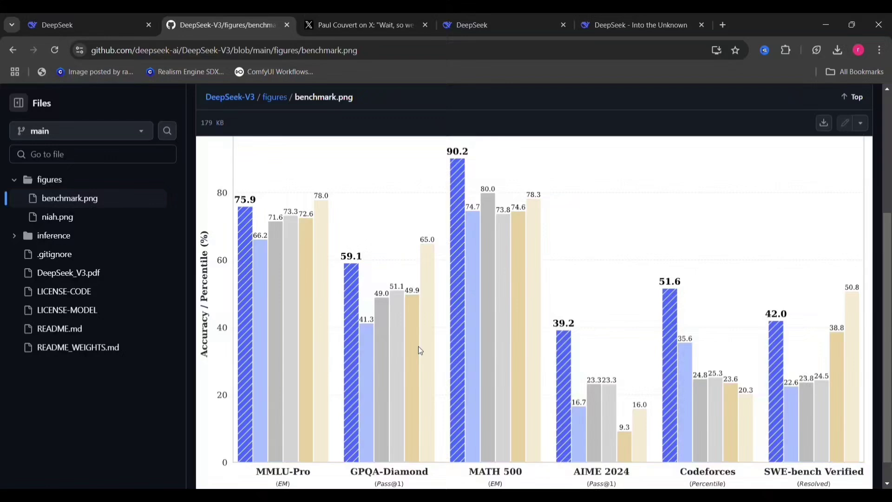
mouse_move(255, 318)
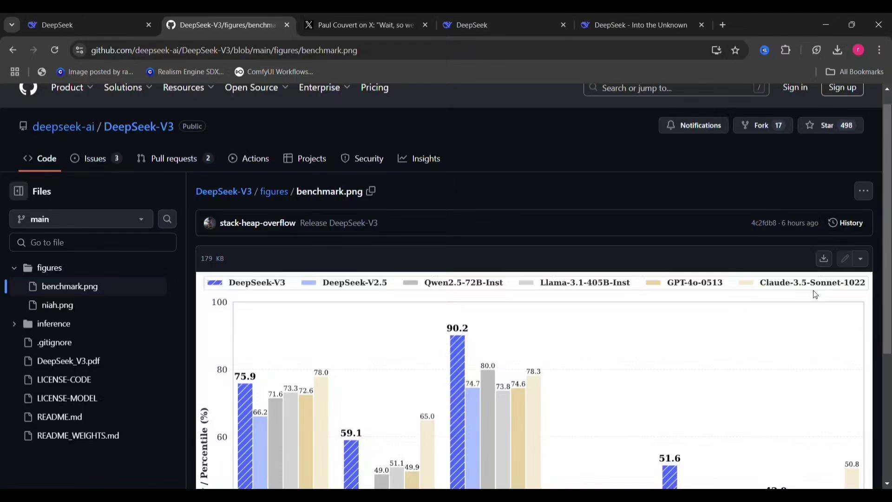
scroll(down, 3)
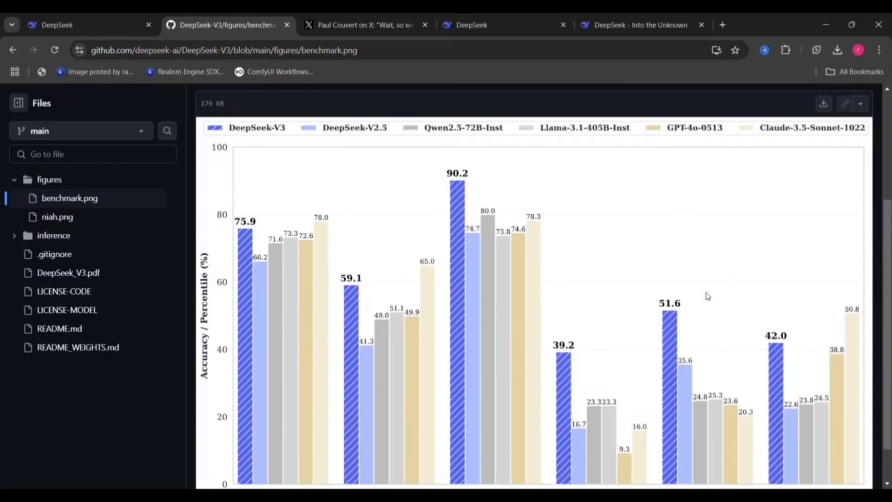
mouse_move(352, 266)
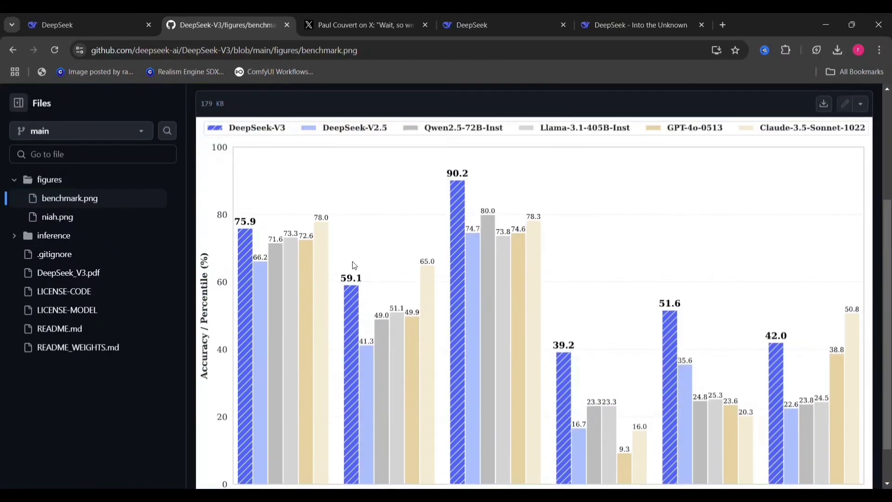
mouse_move(410, 221)
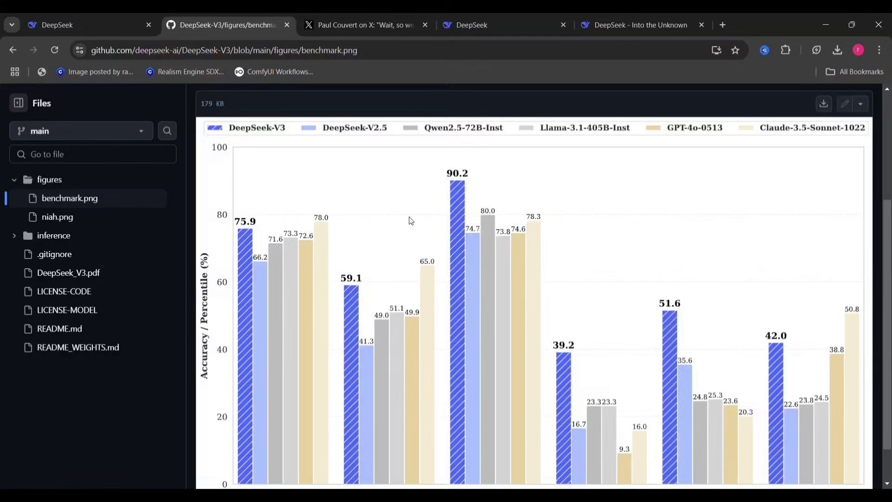
mouse_move(575, 381)
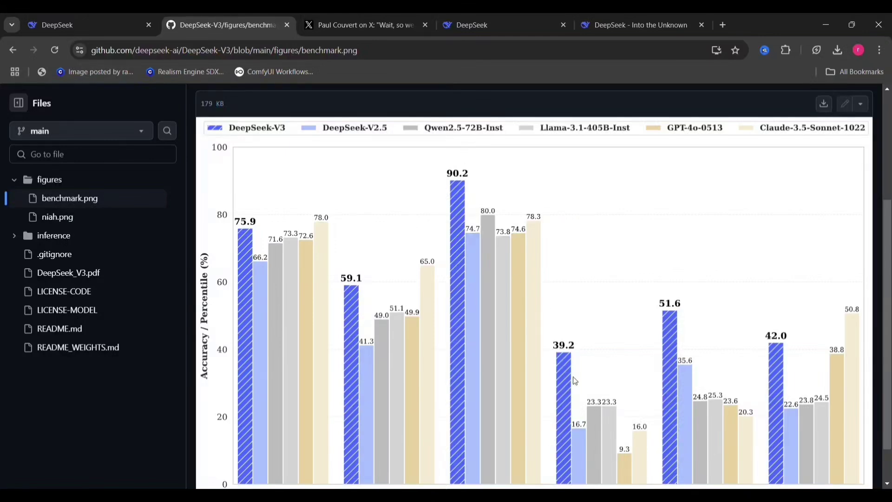
mouse_move(765, 378)
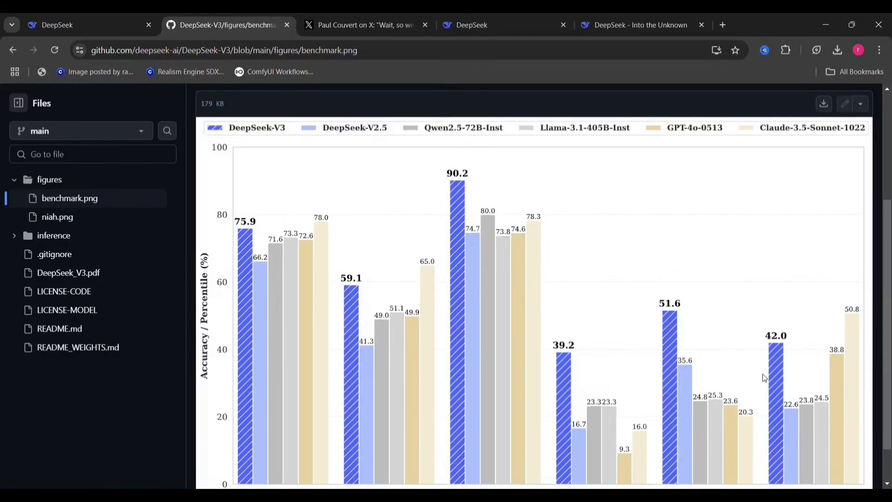
mouse_move(752, 322)
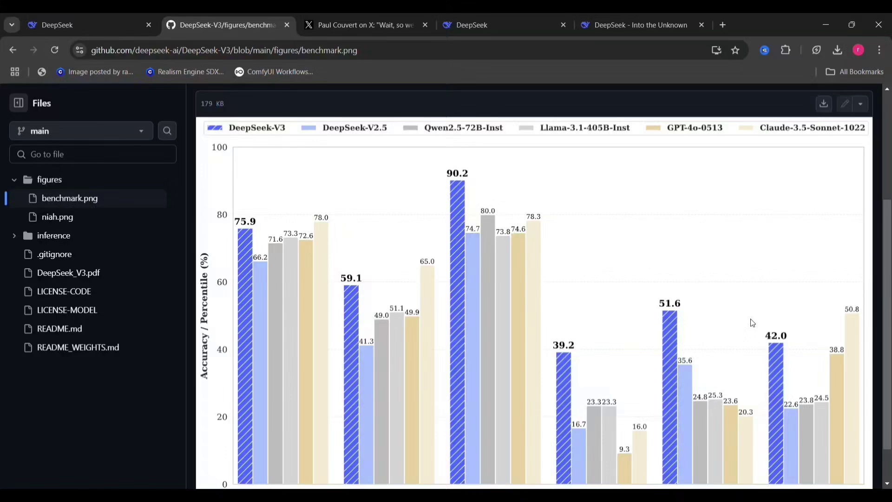
scroll(down, 3)
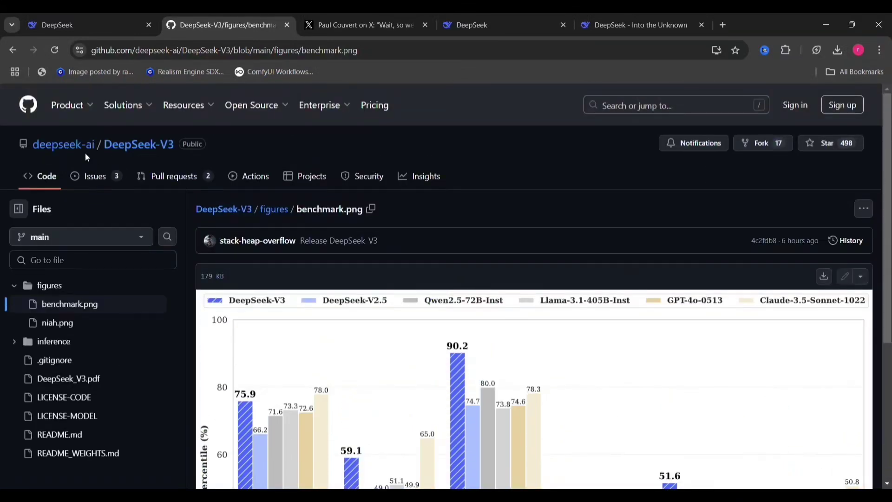
click(13, 50)
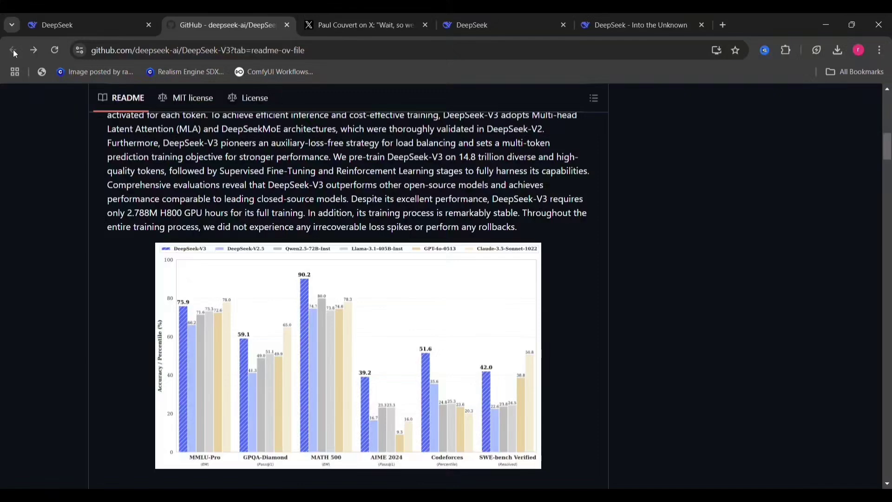
Step: Read down through downloads, evaluation results, context window and local inference sections
scroll(down, 3)
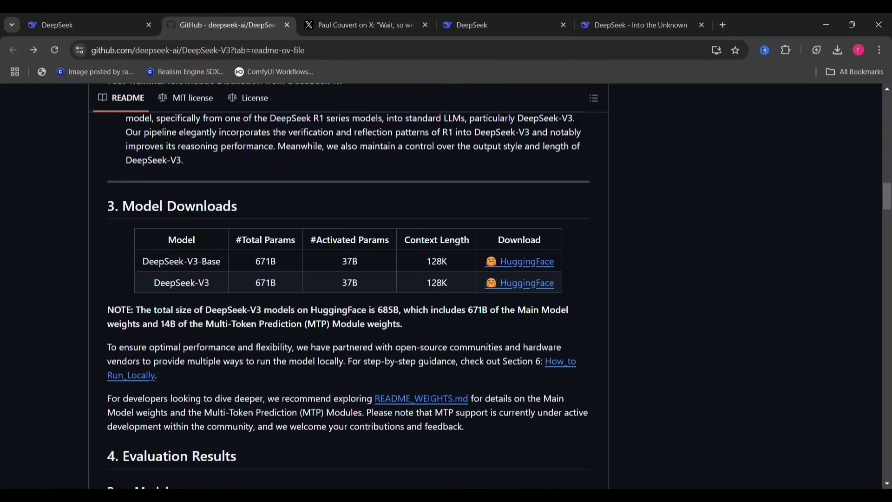
scroll(down, 3)
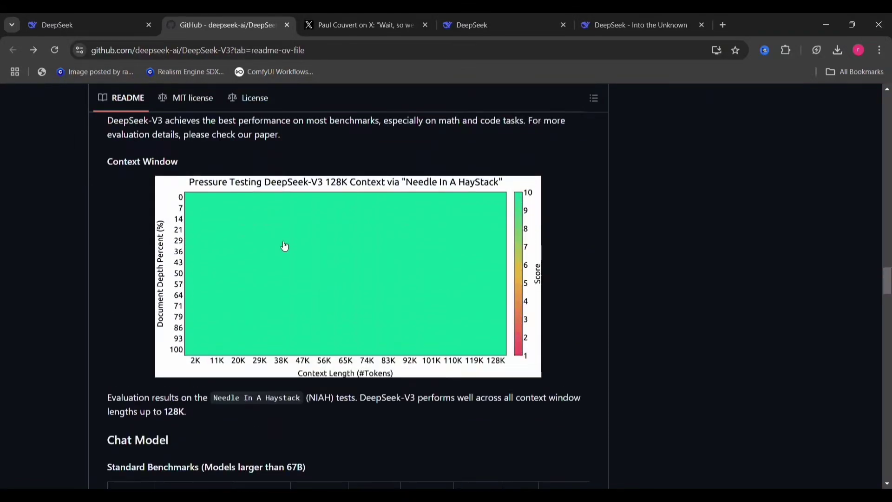
scroll(down, 3)
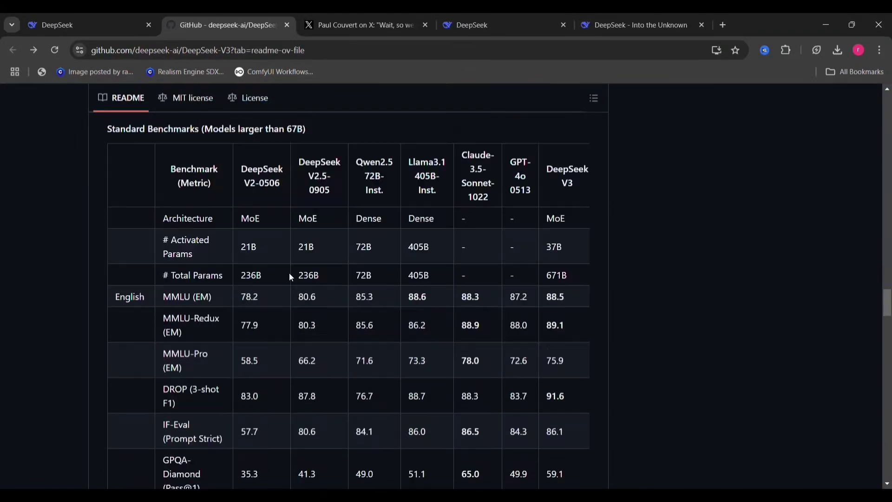
scroll(down, 3)
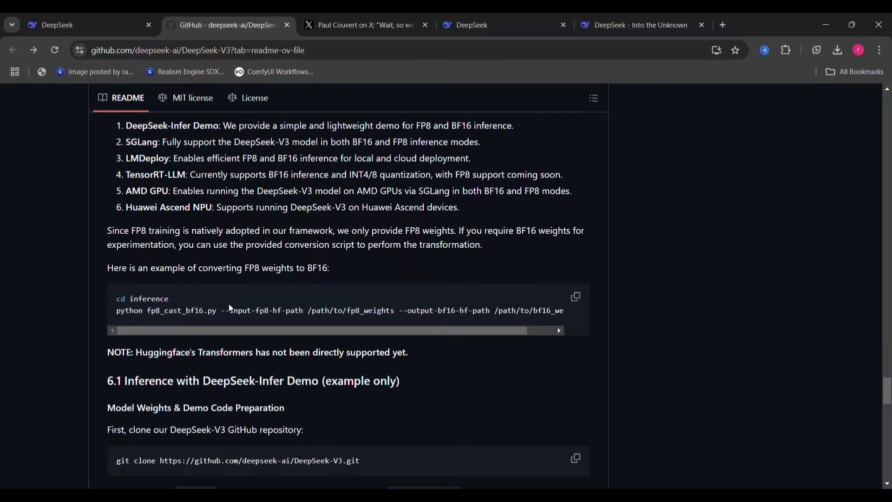
scroll(down, 3)
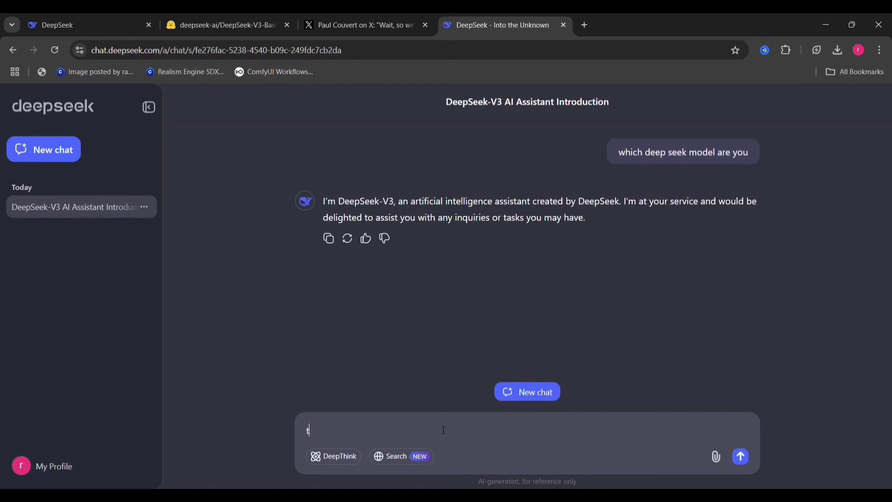
Step: Ask for a country that starts with 'United' and begin a question about zero
text(ell me a country that starts with un)
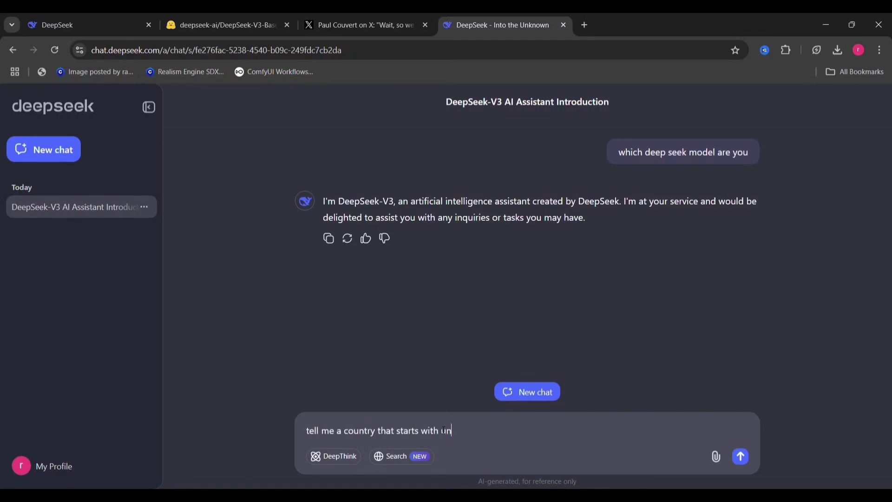
click(740, 456)
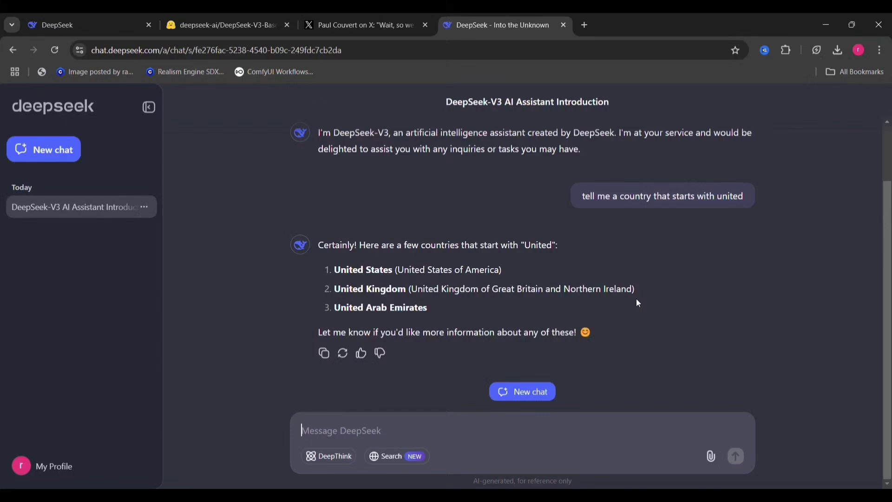
text(what)
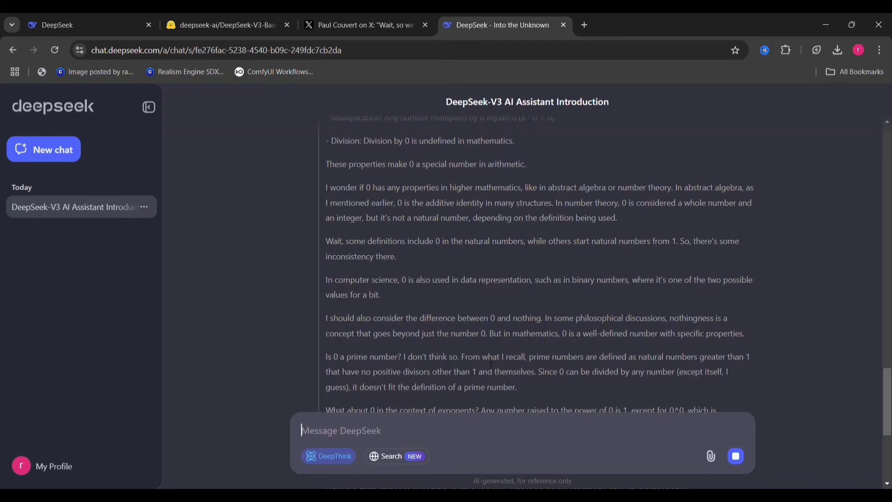
Step: Write a prompt for an HTML page whose centred Click Me button shoots big red balls
text(create a)
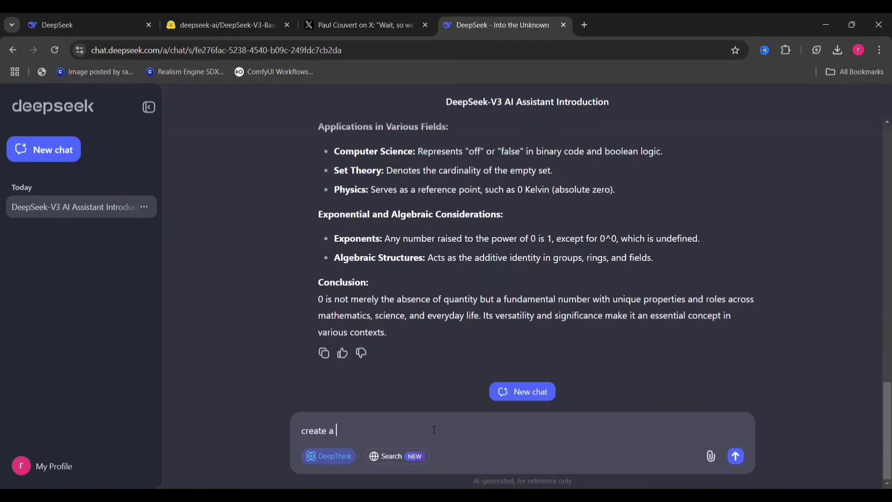
text(html p)
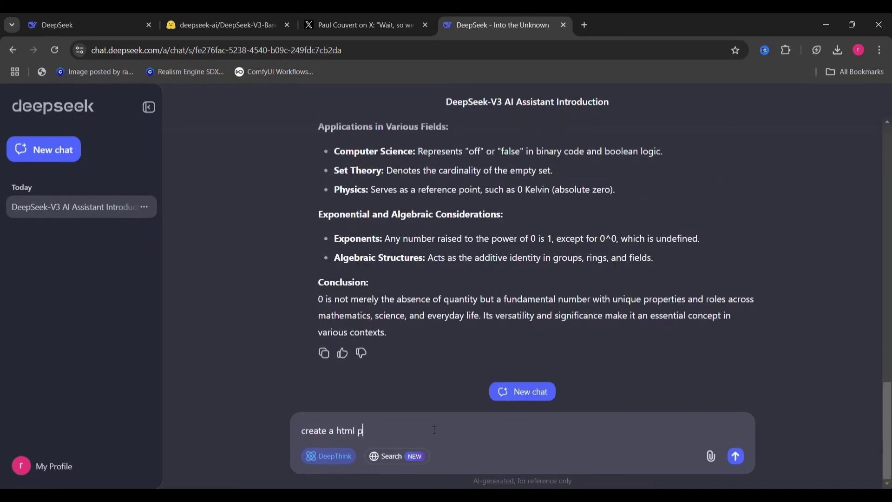
text(age w)
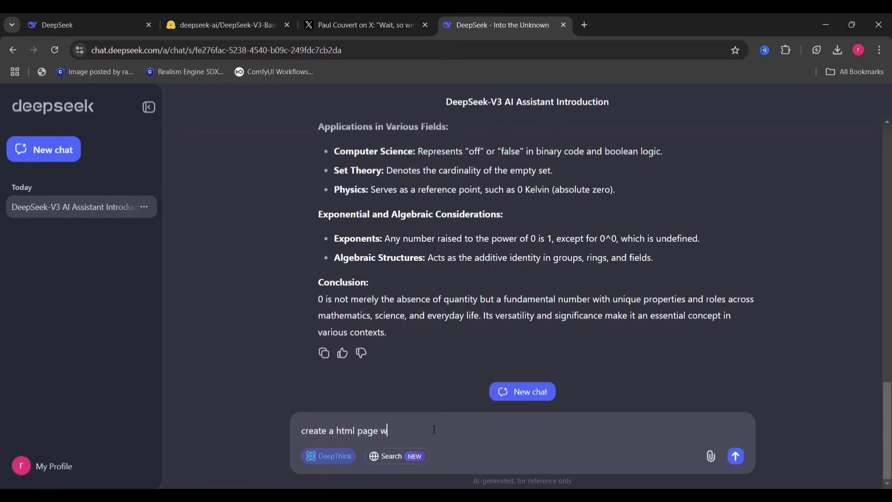
text(ith a button c)
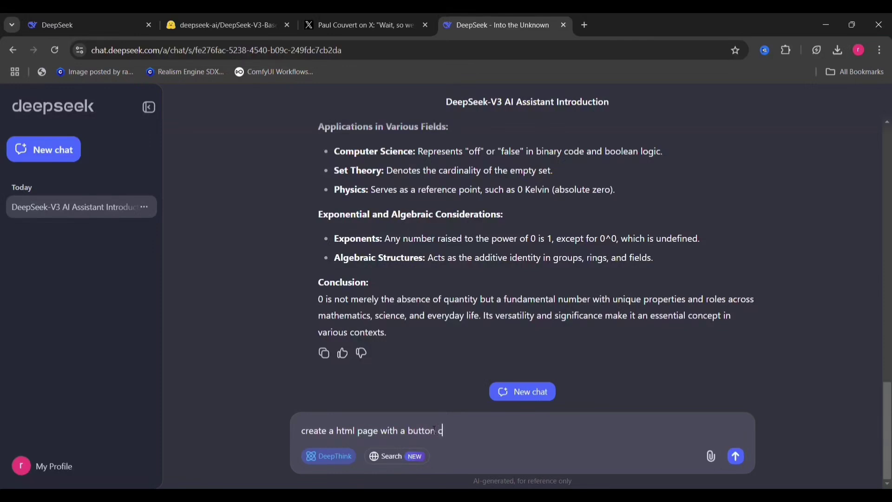
text(alled click me in the middle of the p)
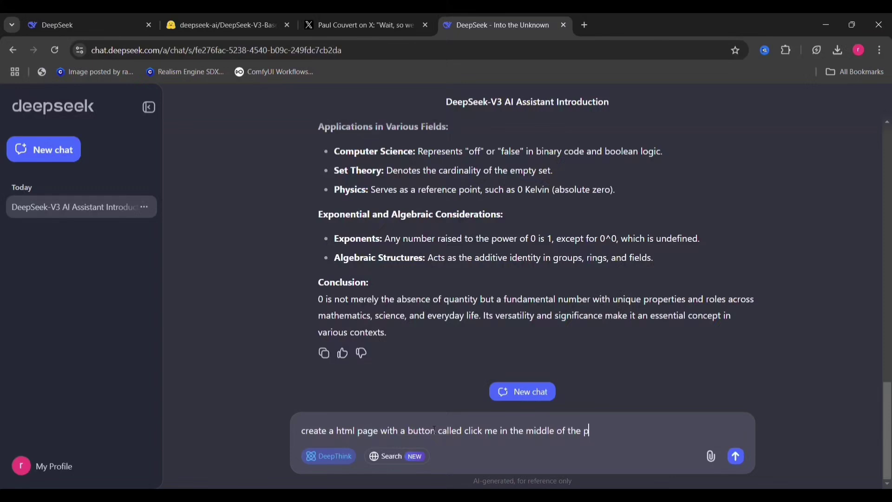
text(age and)
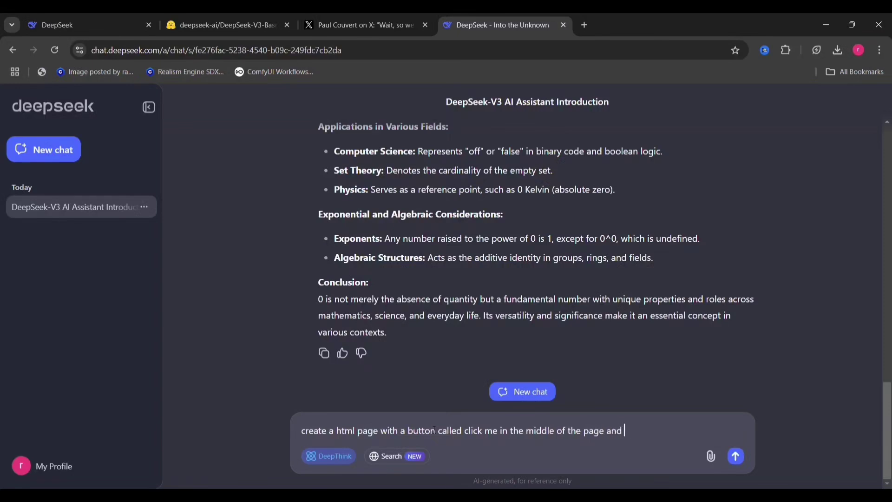
text(when its clicked)
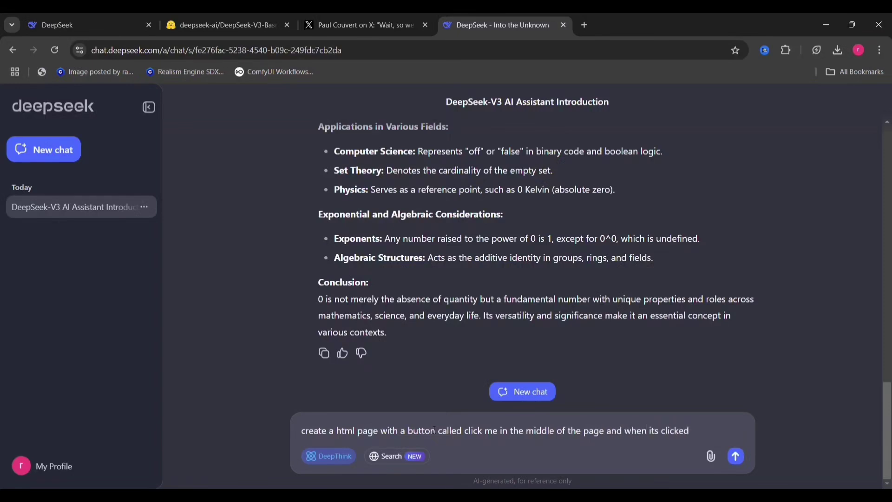
text(there are)
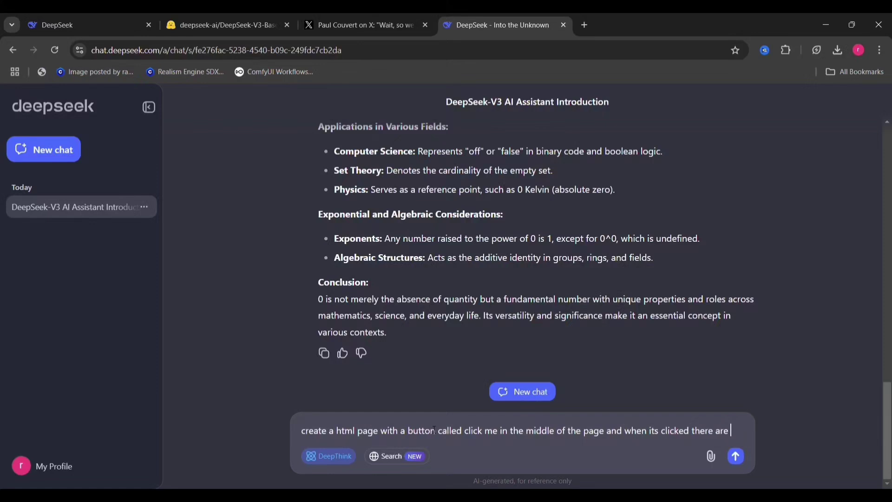
text(big red ball)
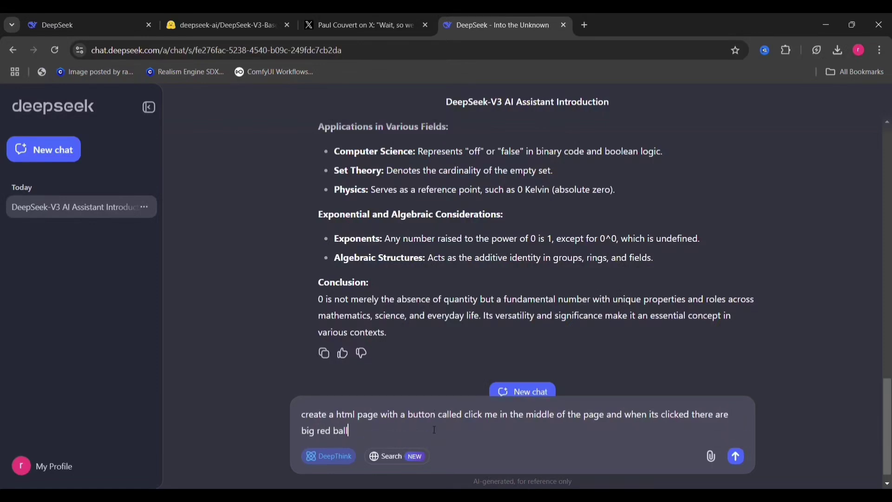
text(s comming o)
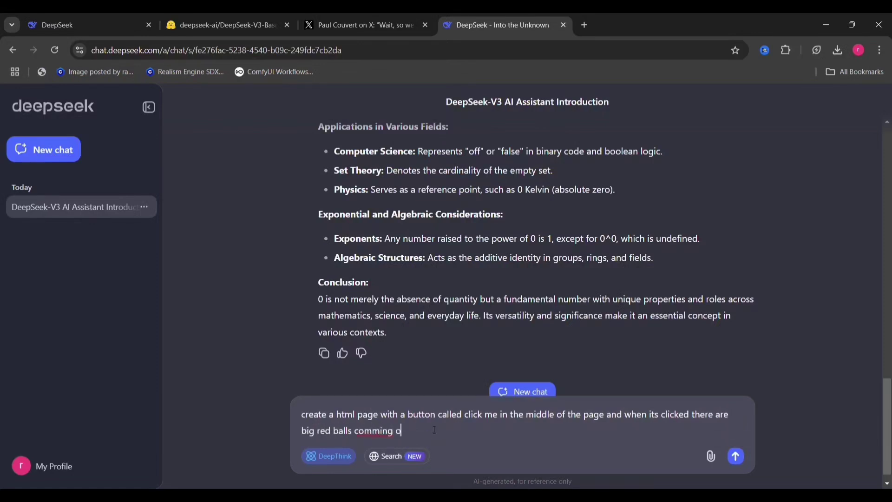
text(ut of the butt)
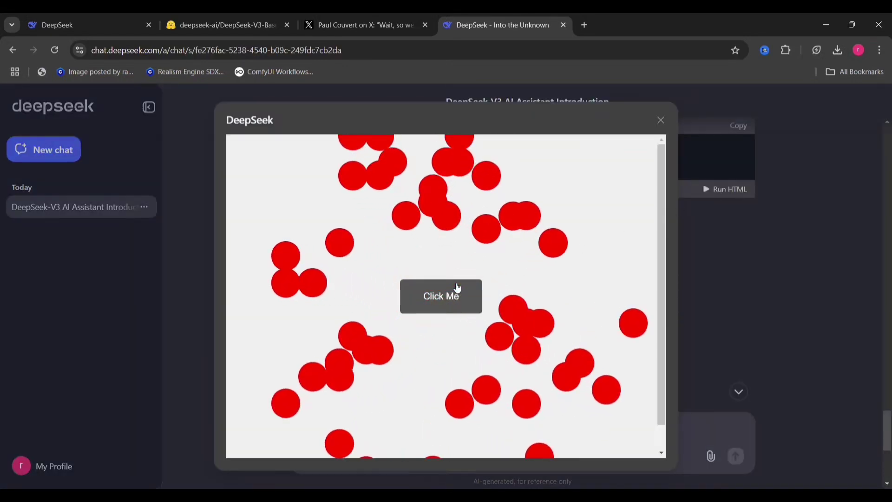
Step: Burst red balls from the Click Me button four times, then close the preview
click(442, 296)
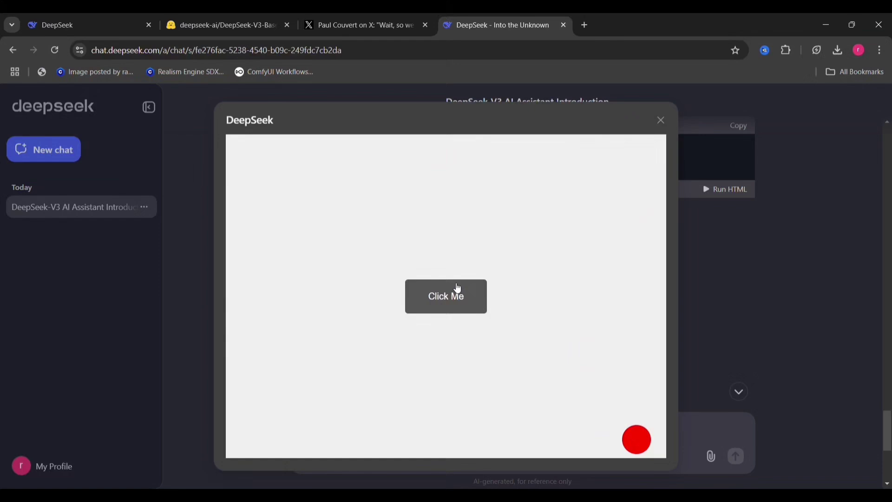
click(445, 296)
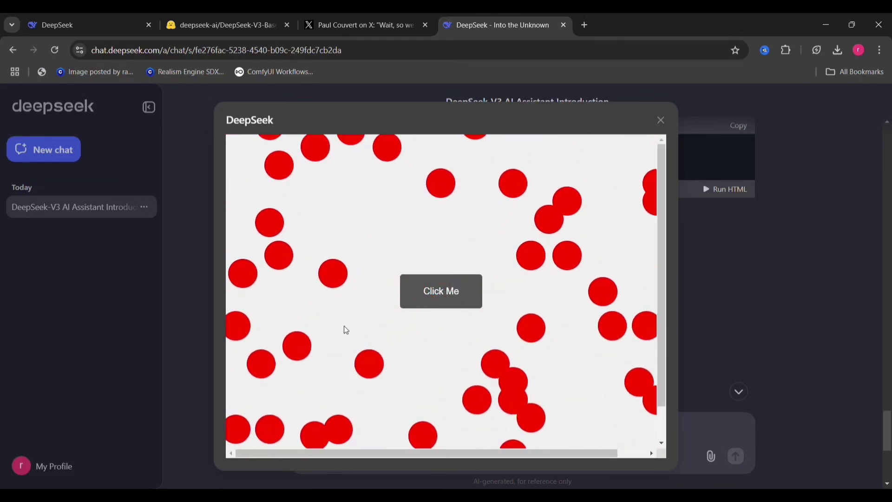
click(441, 291)
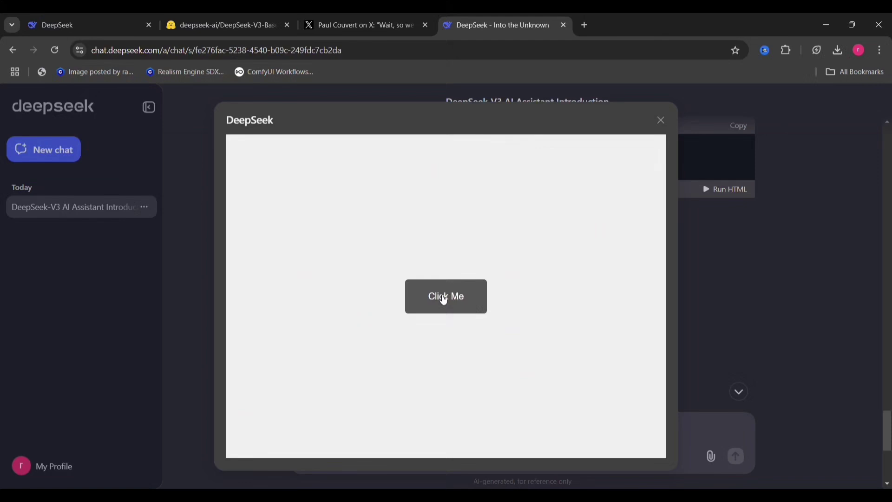
click(446, 296)
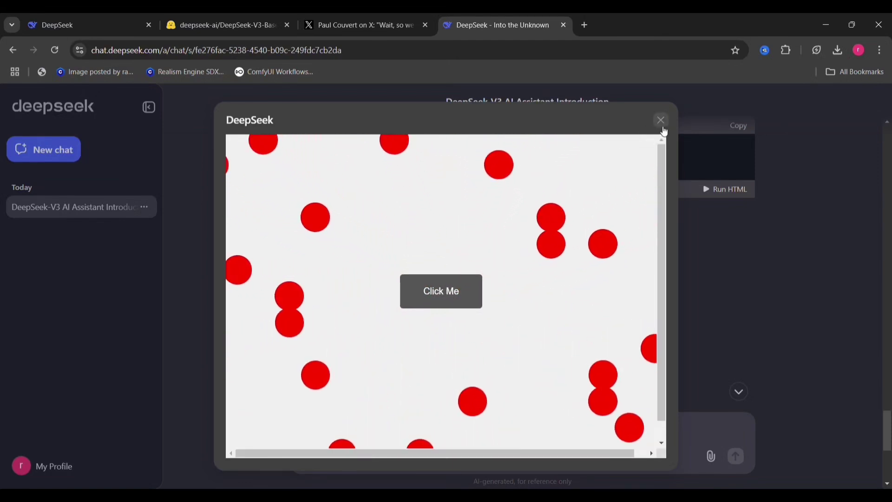
click(660, 120)
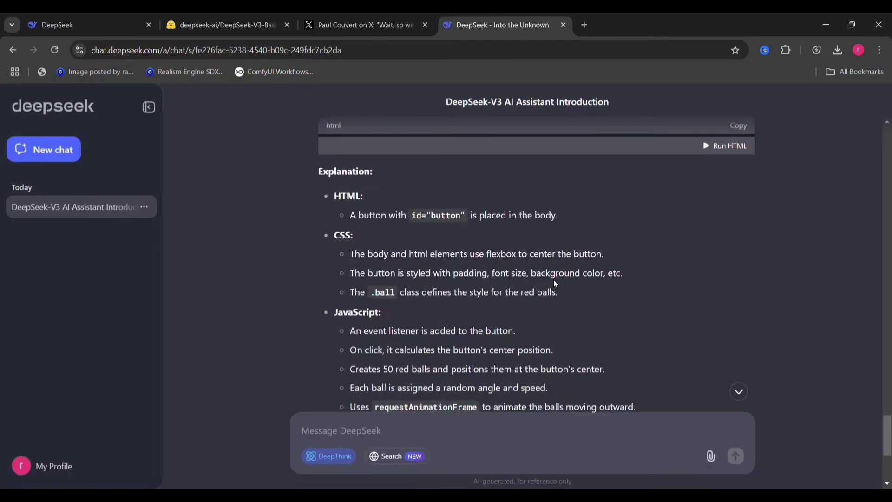
Step: Scroll down while DeepThink reasons through fixing the piano keyboard's audio
scroll(down, 3)
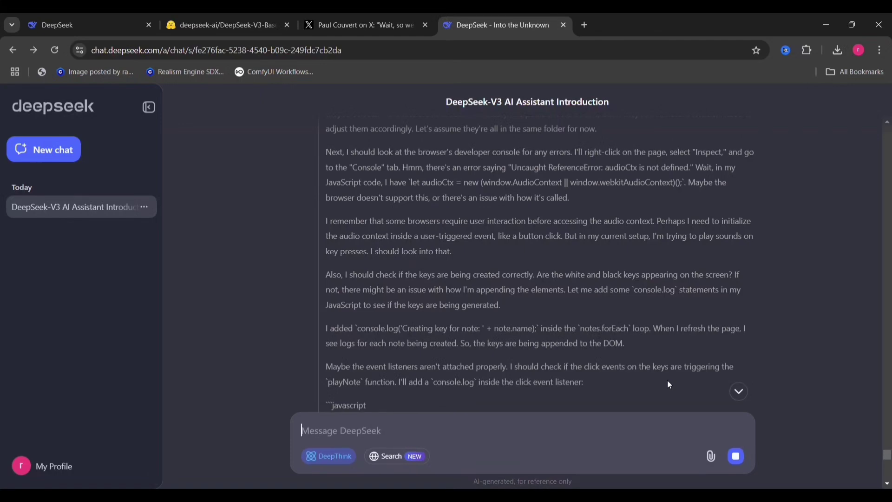
scroll(down, 3)
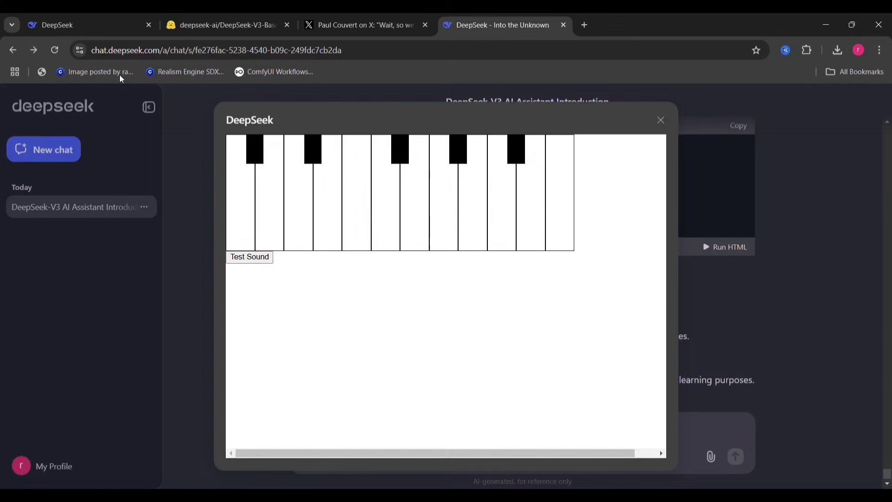
mouse_move(562, 159)
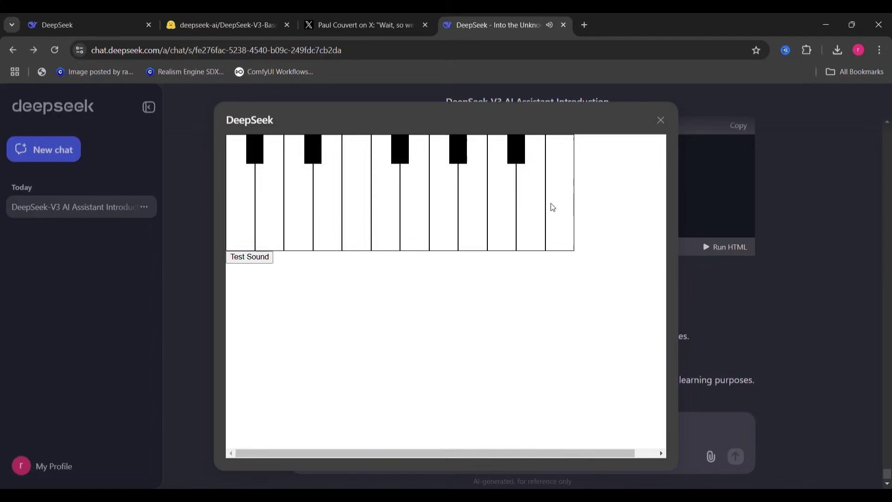
mouse_move(508, 218)
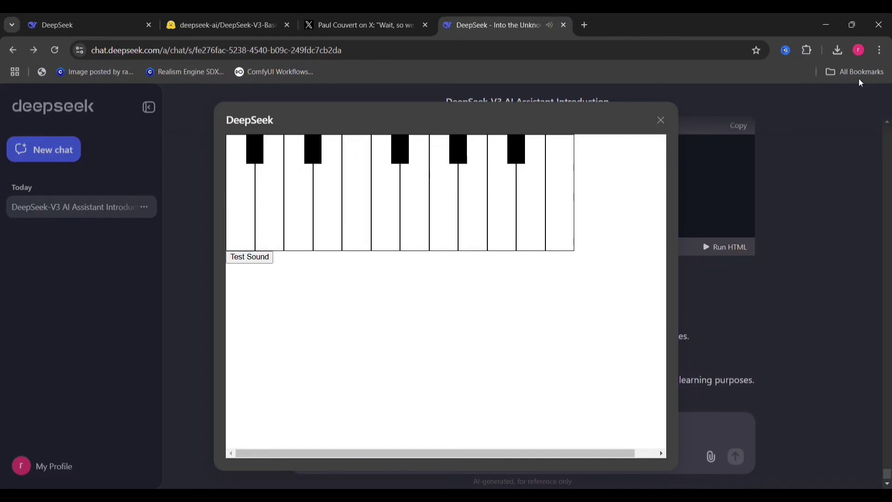
Step: Close the synth keyboard's Run HTML preview
click(660, 120)
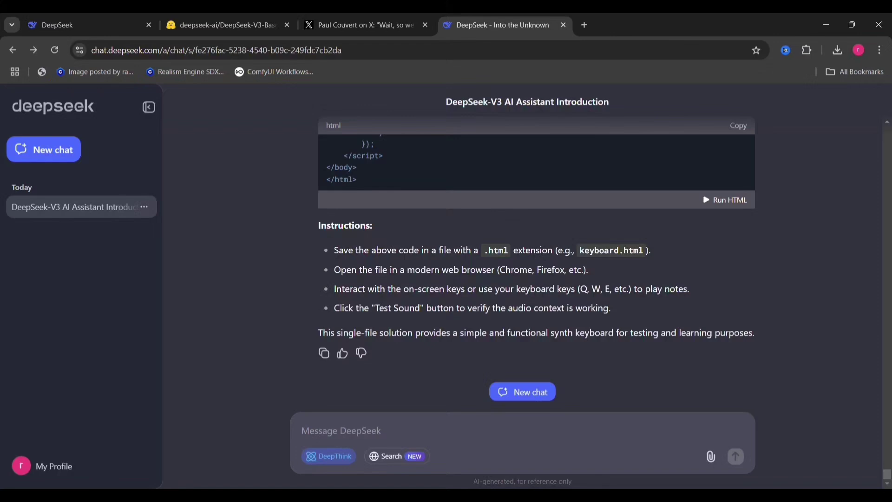
Step: Request 'now make me a game like call of duty in deepseek', then draft a combine-steps follow-up
text(now make)
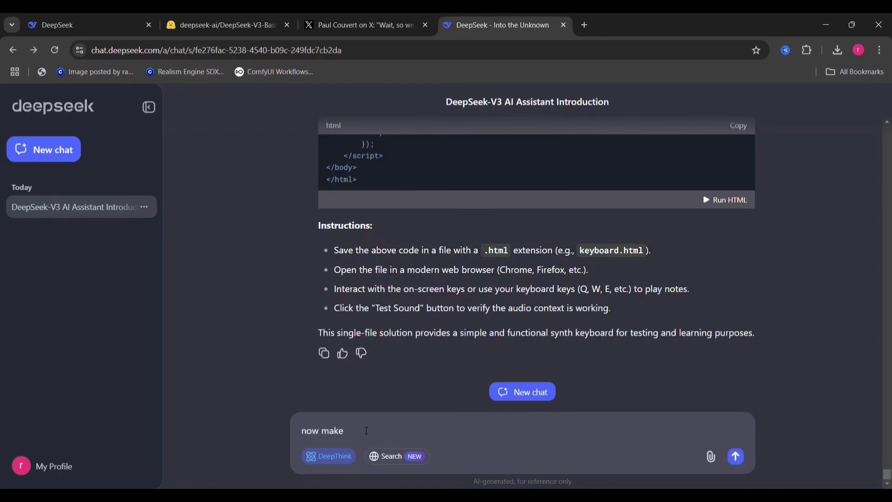
text(me a game)
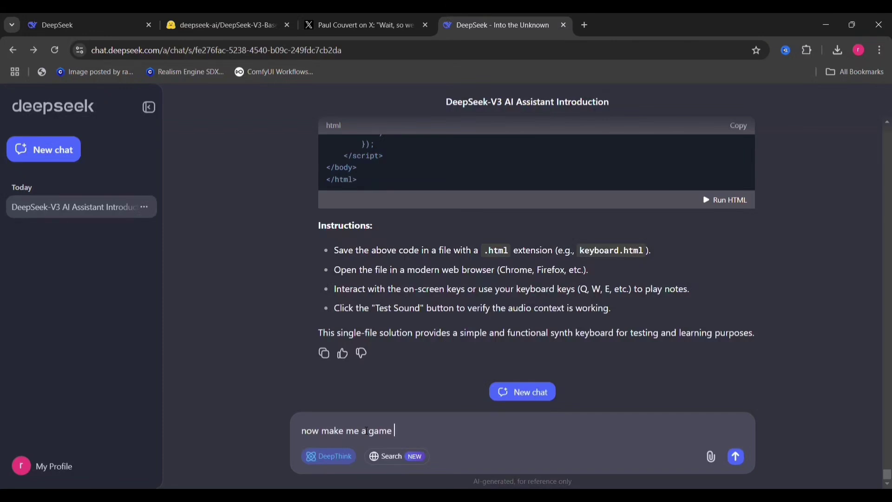
text(like)
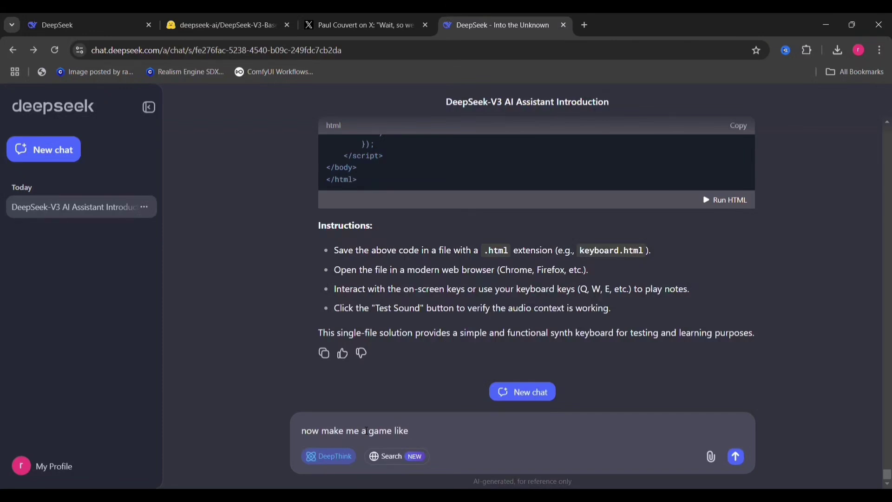
text(call of duty in)
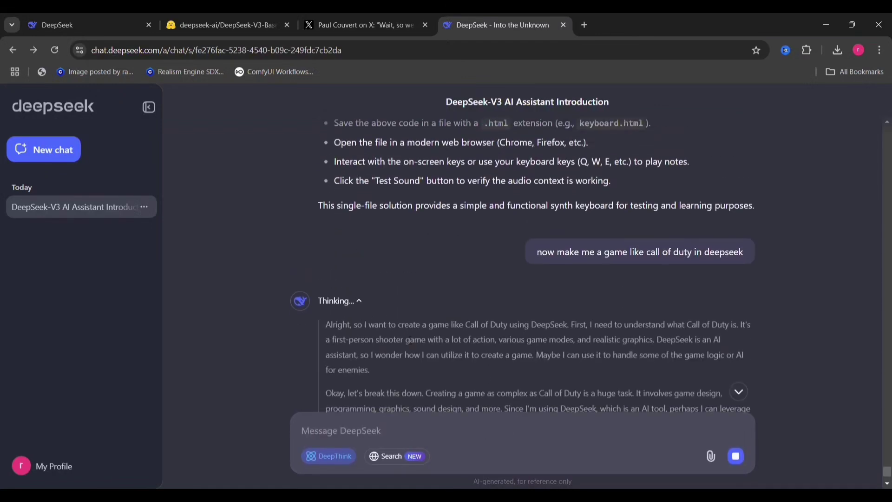
text(combinel all the steps for me)
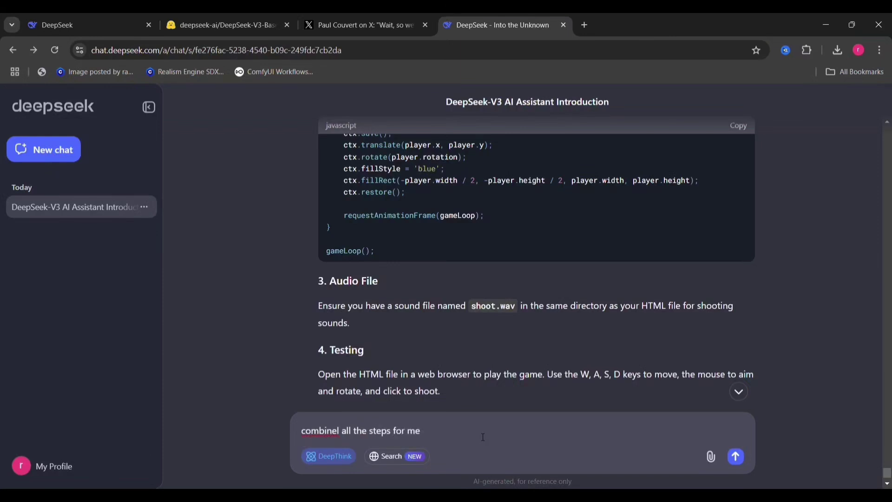
Step: Tell DeepSeek 'no the game' to request the actual shooter game code
text(so i can p)
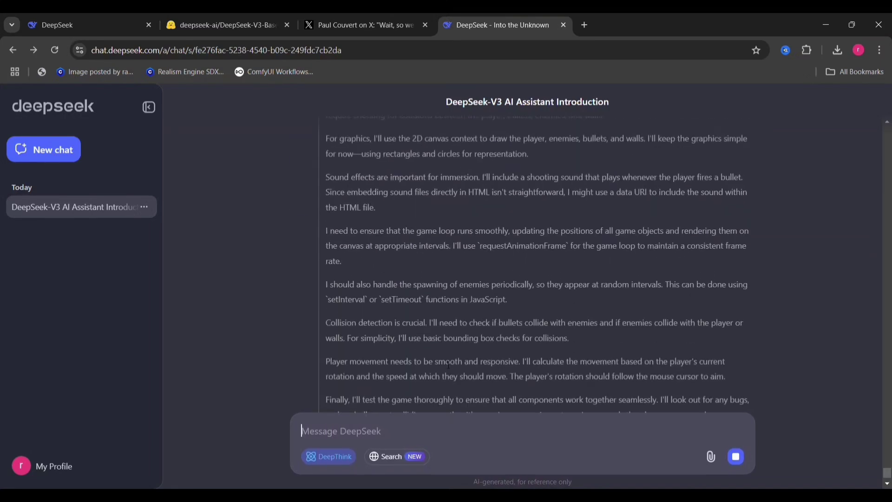
scroll(down, 3)
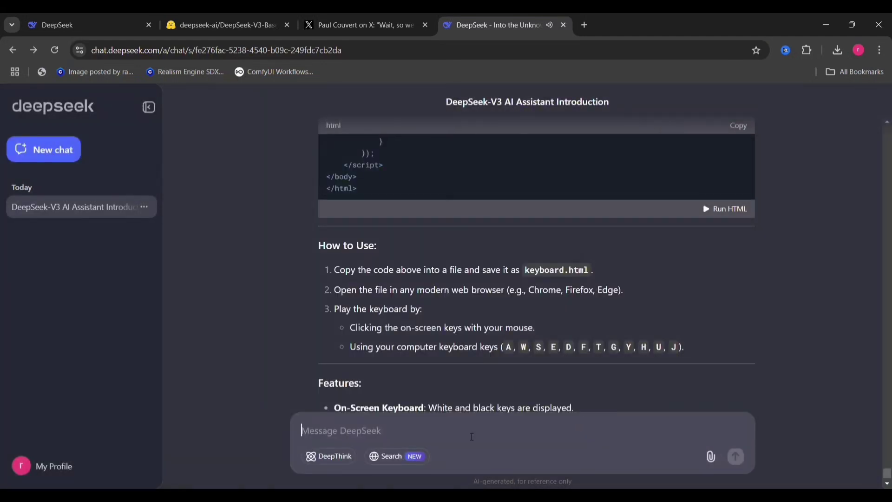
text(no the game)
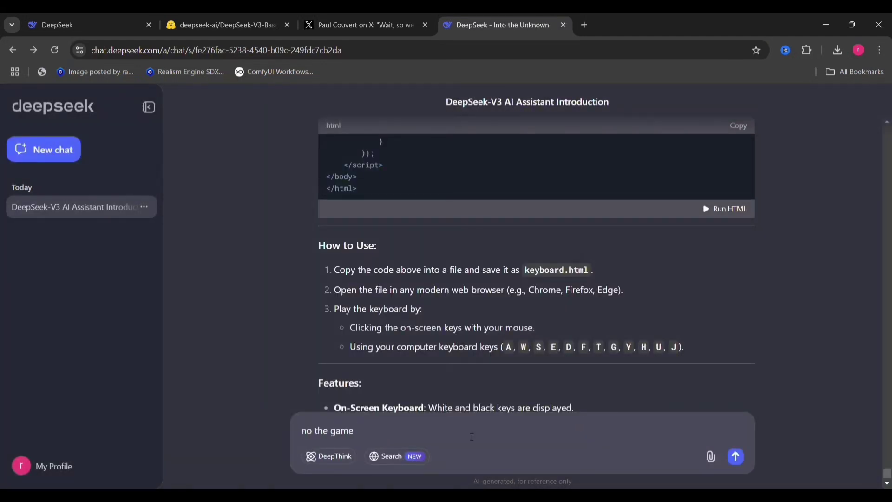
click(735, 456)
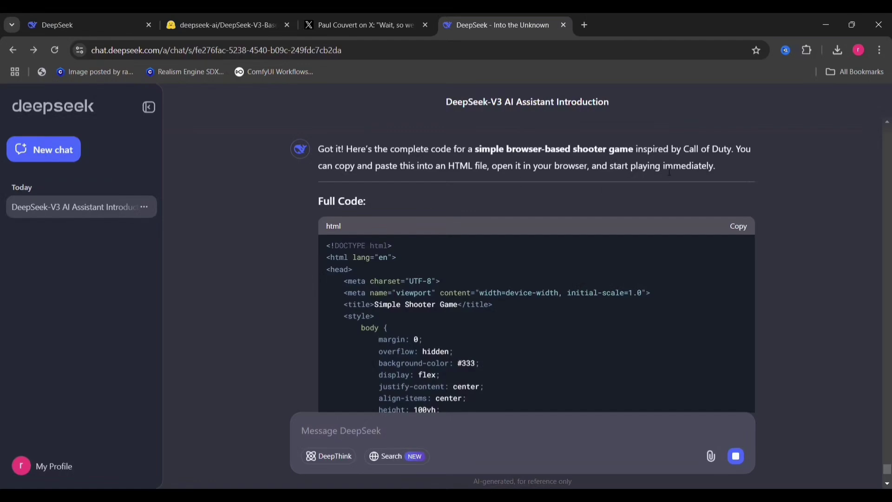
Step: Run the shooter game code, play until Game Over, and dismiss the alert
scroll(down, 3)
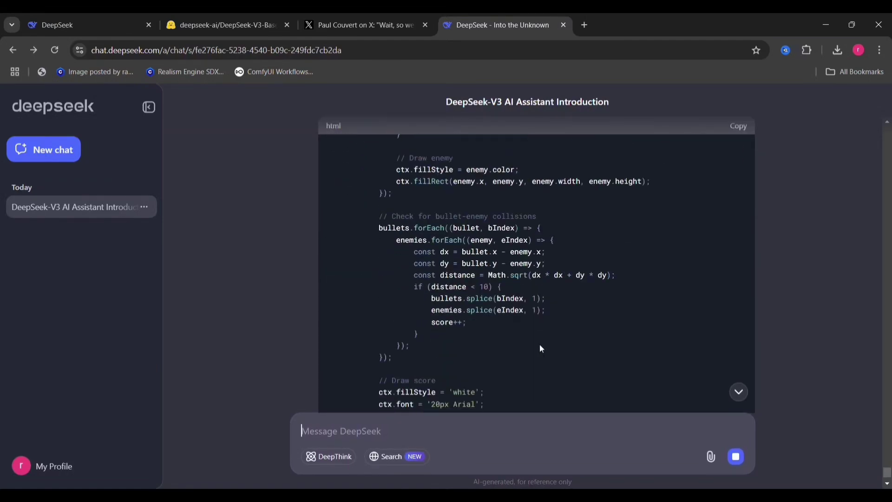
click(728, 251)
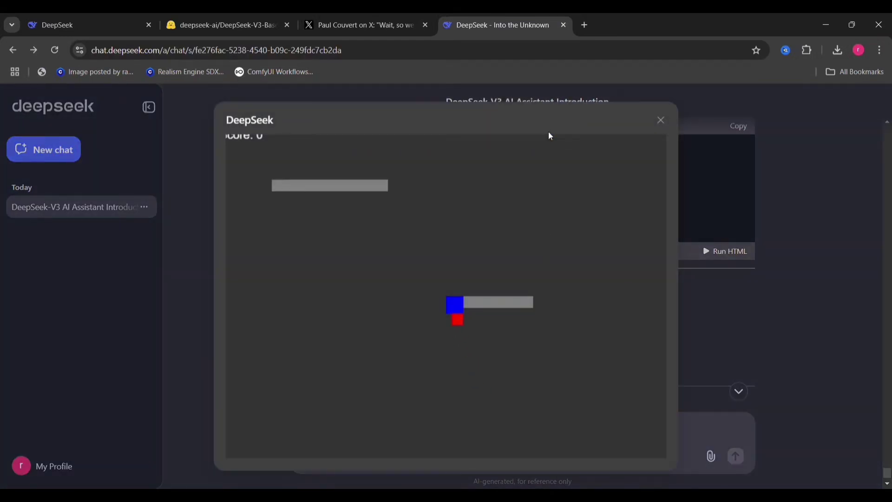
mouse_move(507, 286)
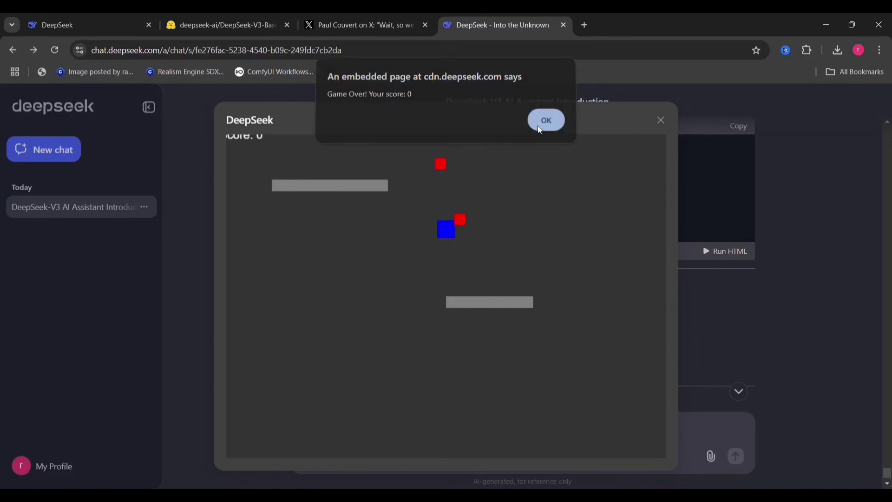
click(545, 120)
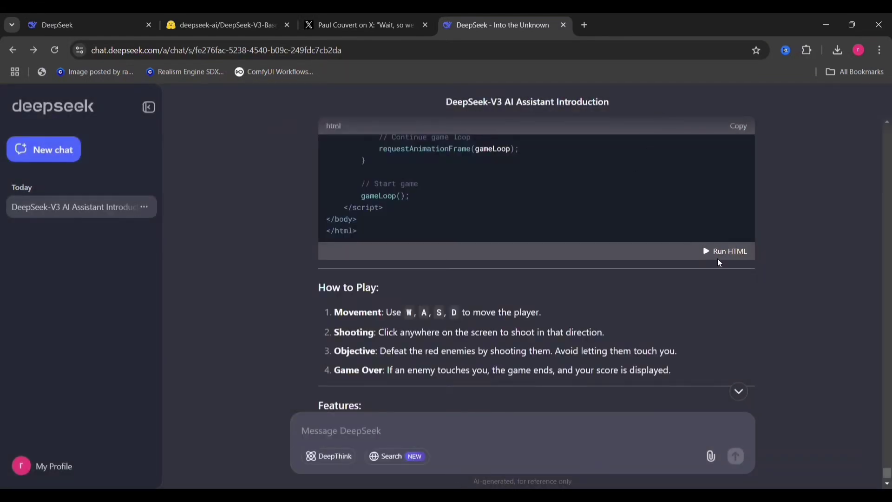
Step: Send 'make a game of a spaceship and ufo', correcting a typo while typing
scroll(down, 3)
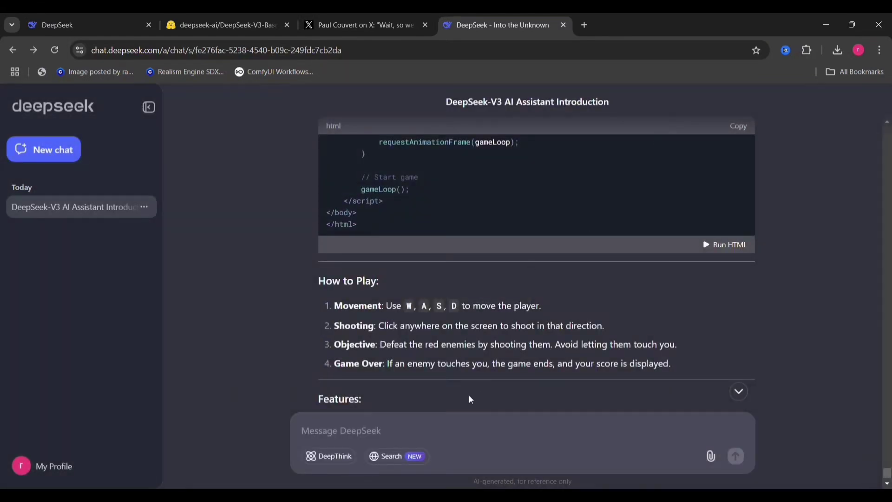
text(make)
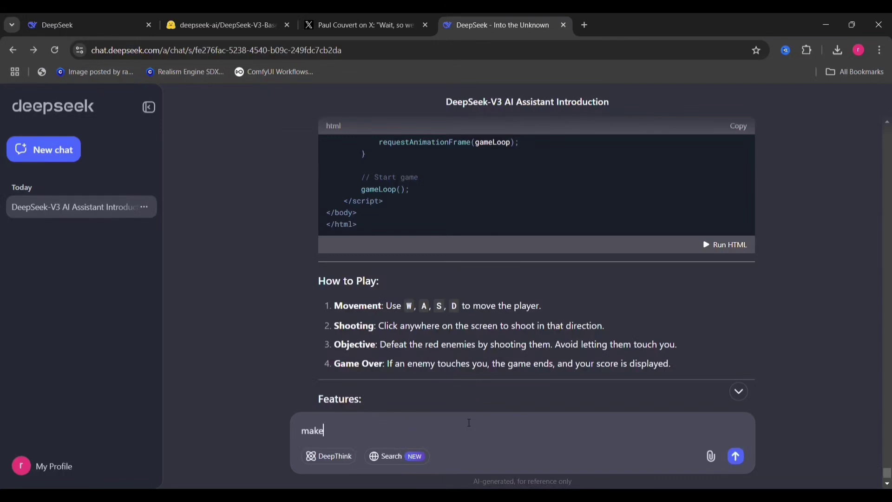
text(a caa)
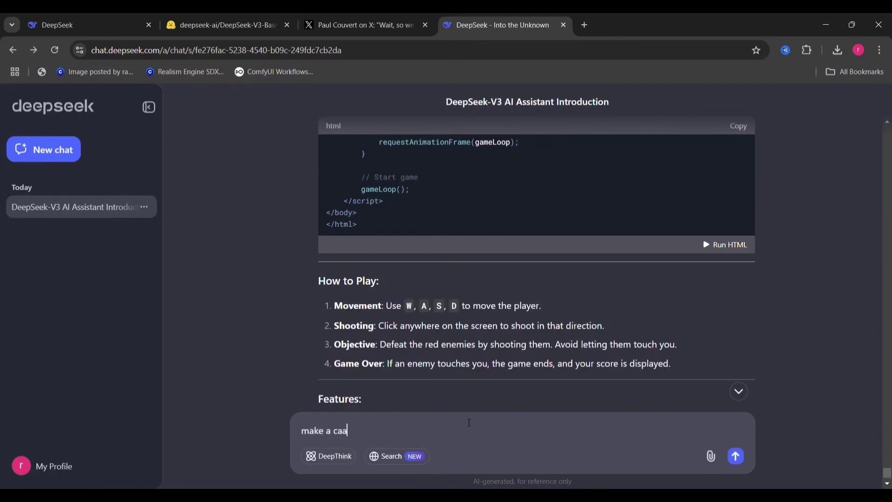
key(Backspace)
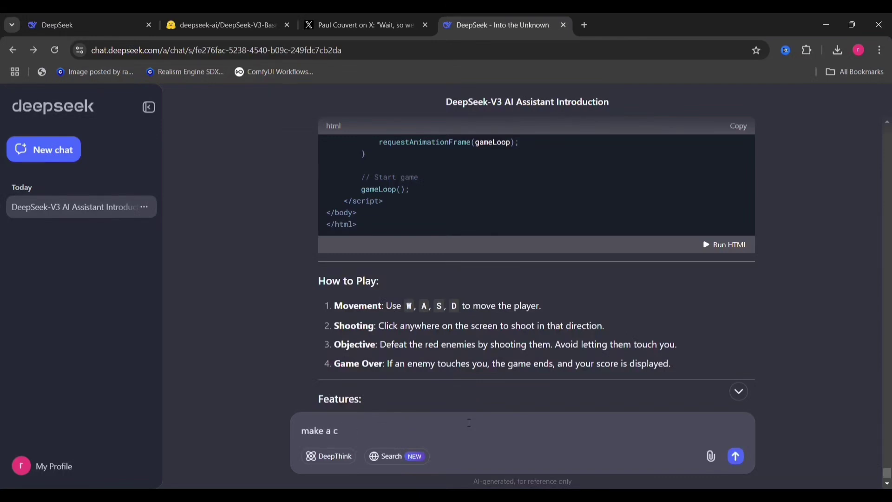
text(game of a space)
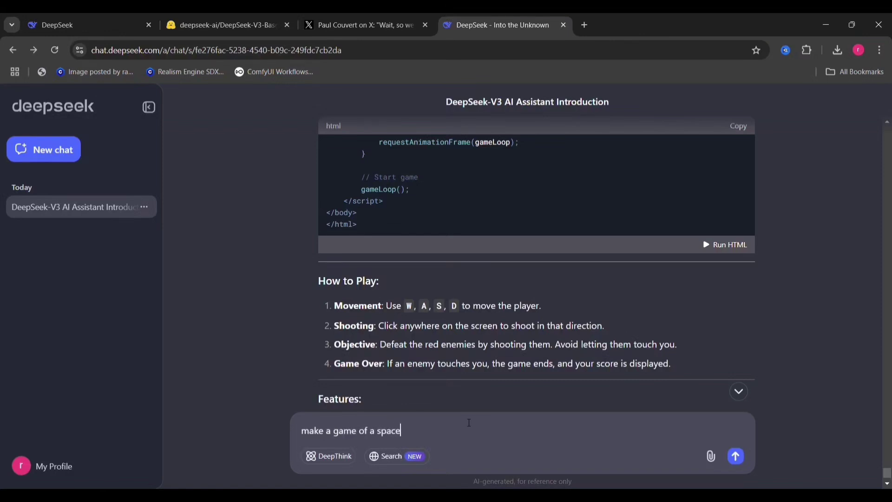
text(hip and ufo)
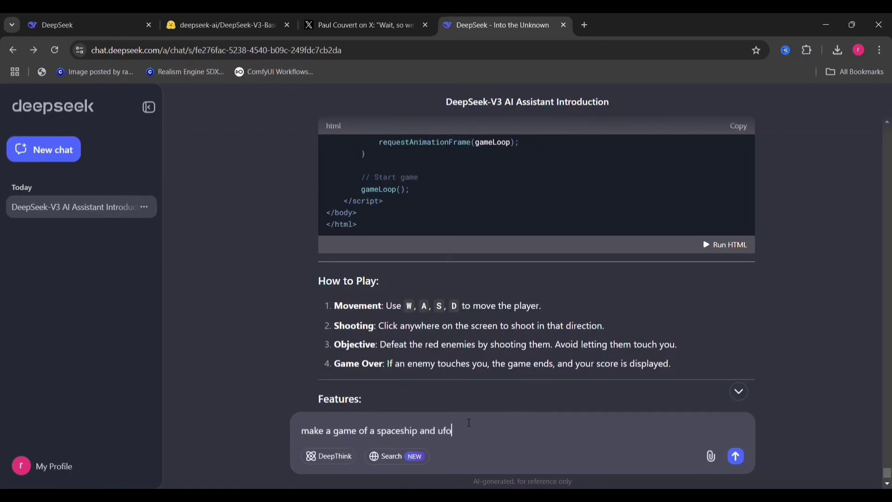
click(735, 456)
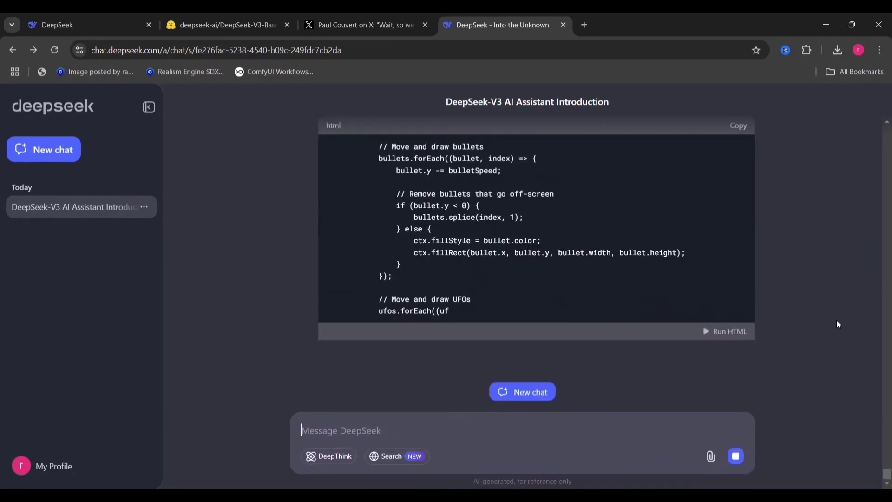
Step: Run the generated blue-and-green-square game, play to score 2, then close the preview
scroll(down, 3)
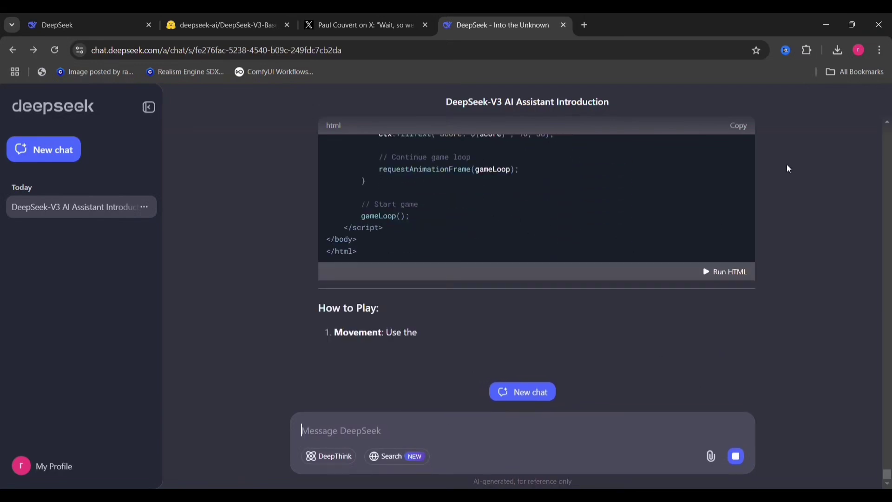
click(729, 272)
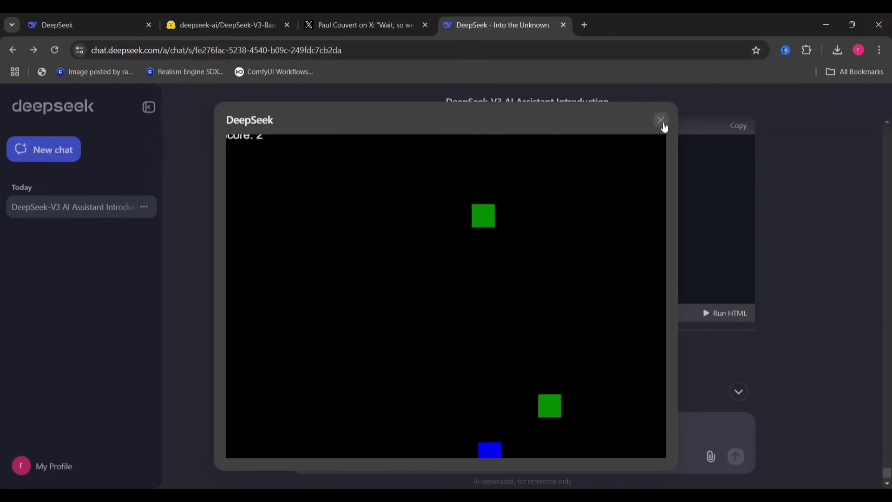
click(660, 120)
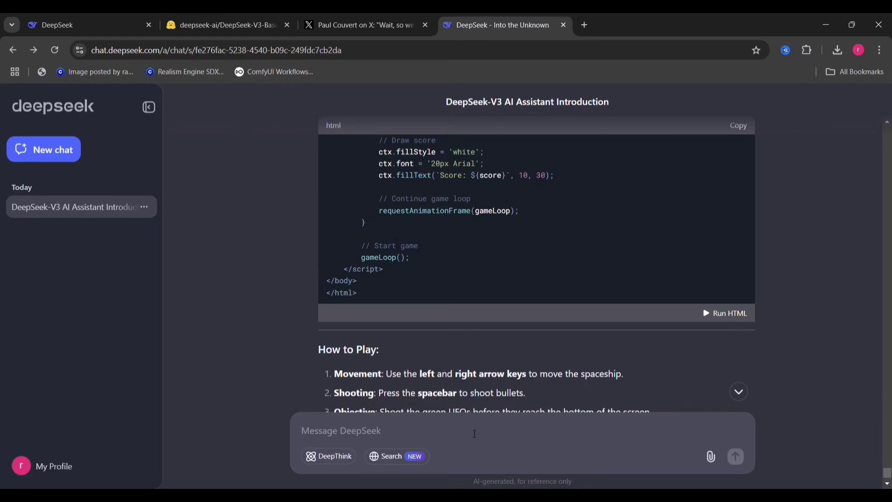
Step: Ask DeepSeek to turn the blue square into a spaceship and green enemies into UFOs
text(can)
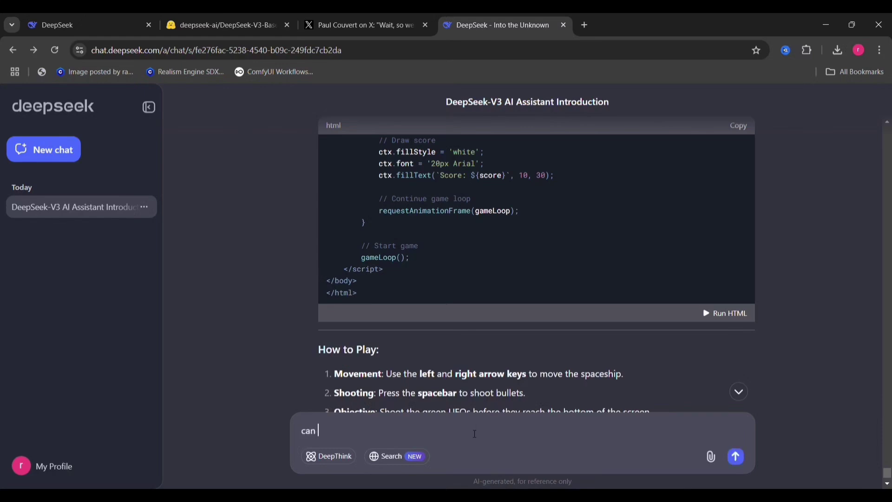
text(yo)
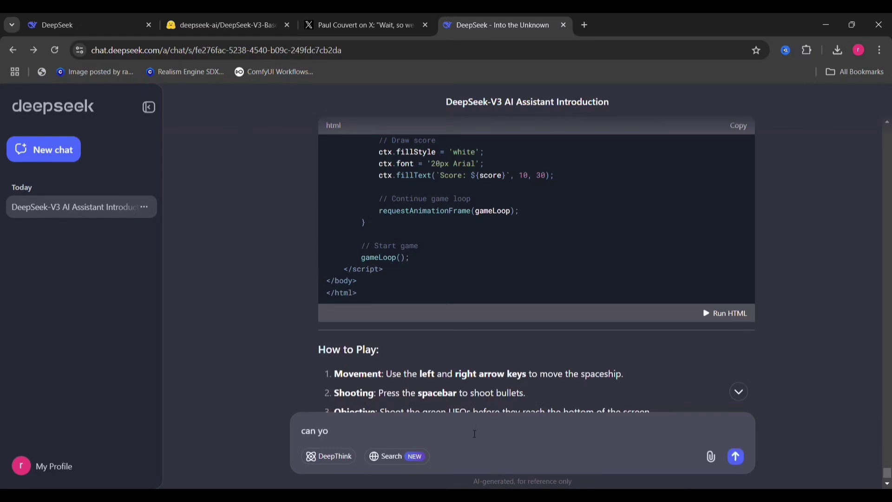
text(u chan)
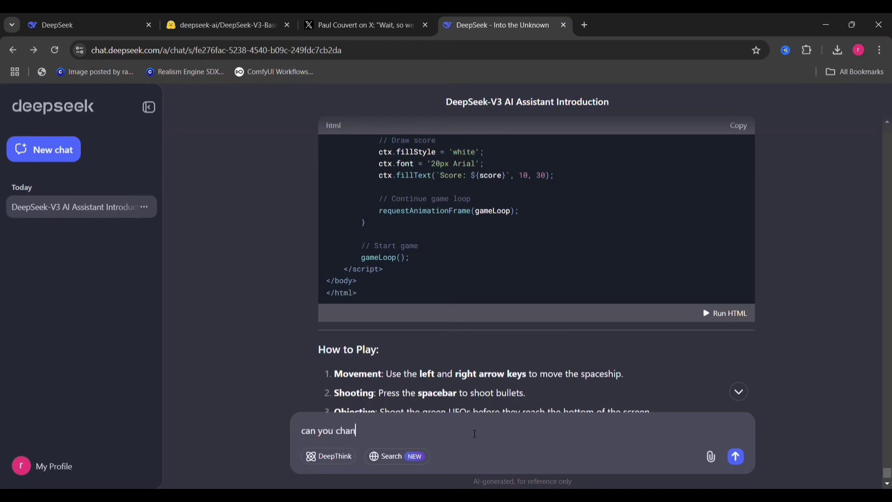
text(ge the)
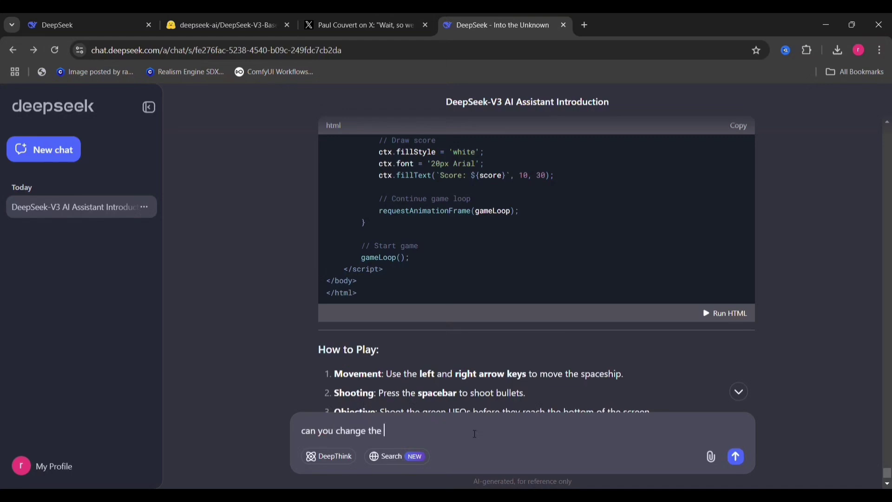
text(blue sqare into a spac)
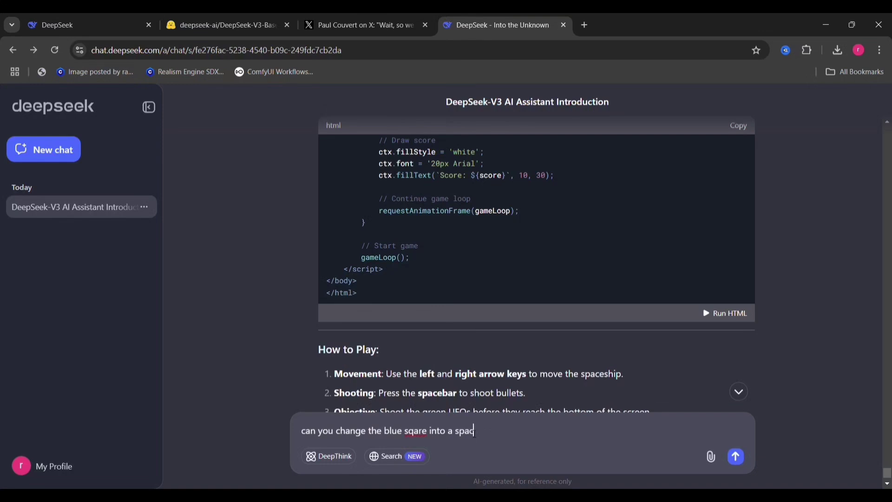
text(eshipm)
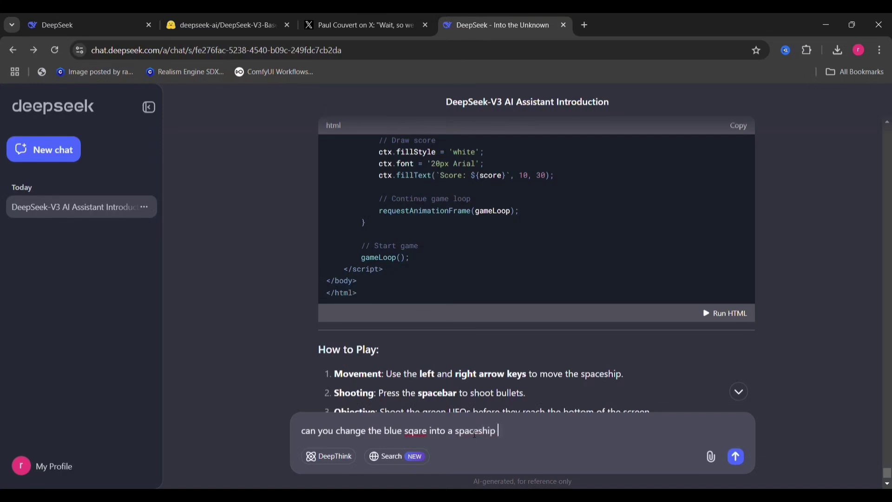
text(and green the enemy in)
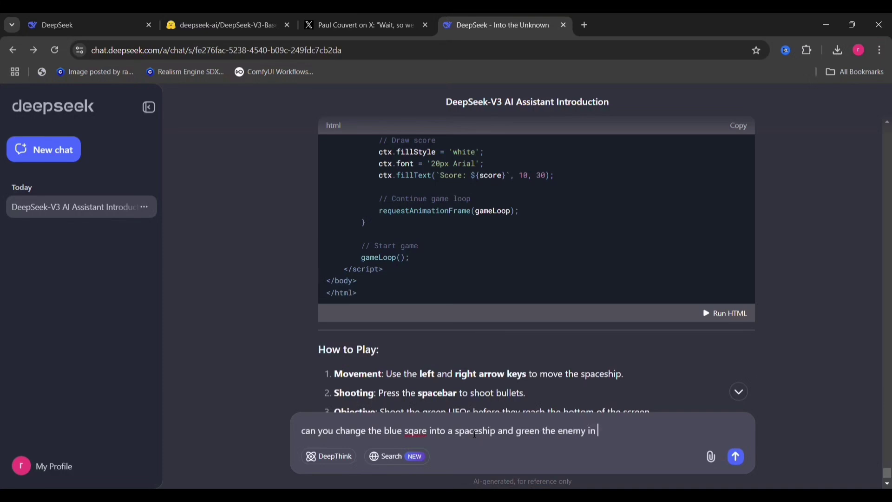
text(ufos)
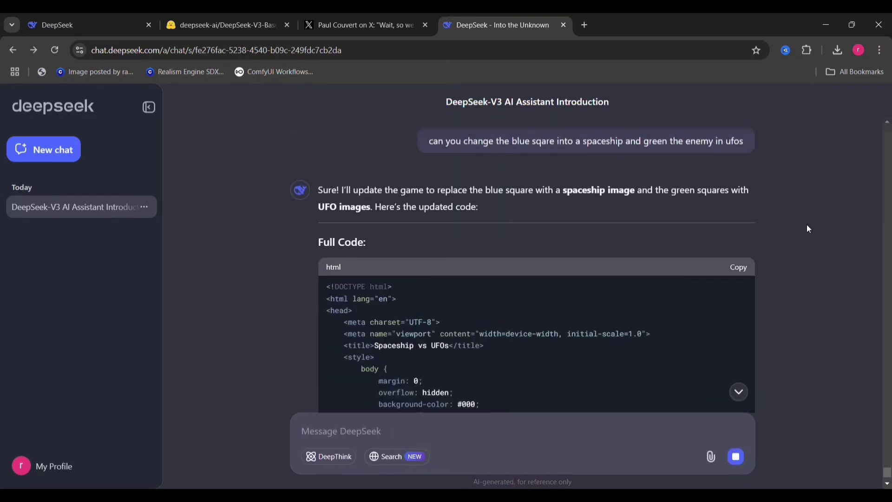
mouse_move(628, 206)
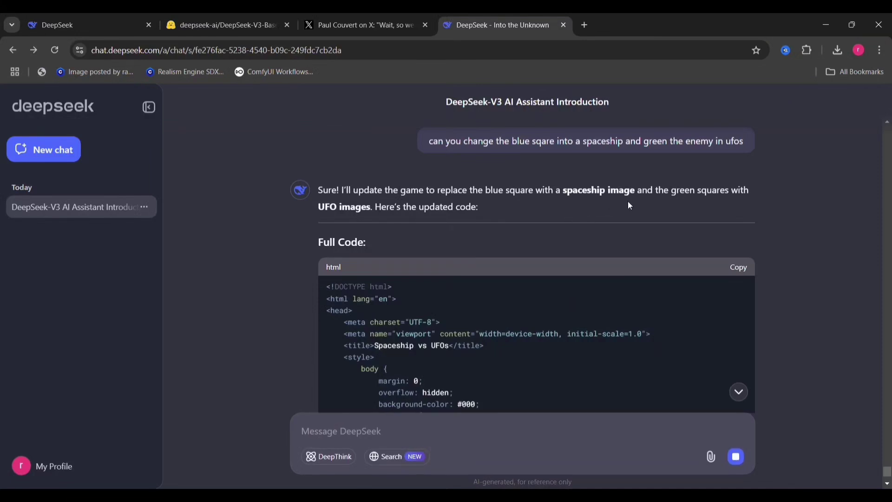
mouse_move(672, 201)
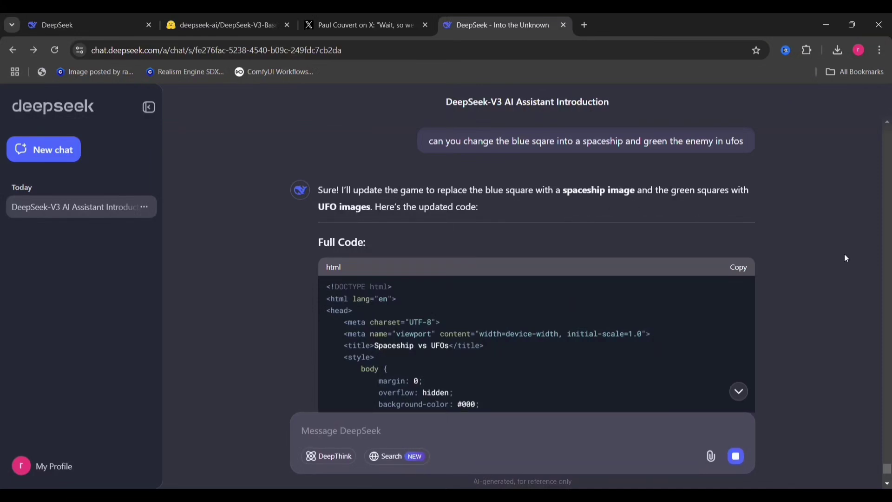
scroll(down, 3)
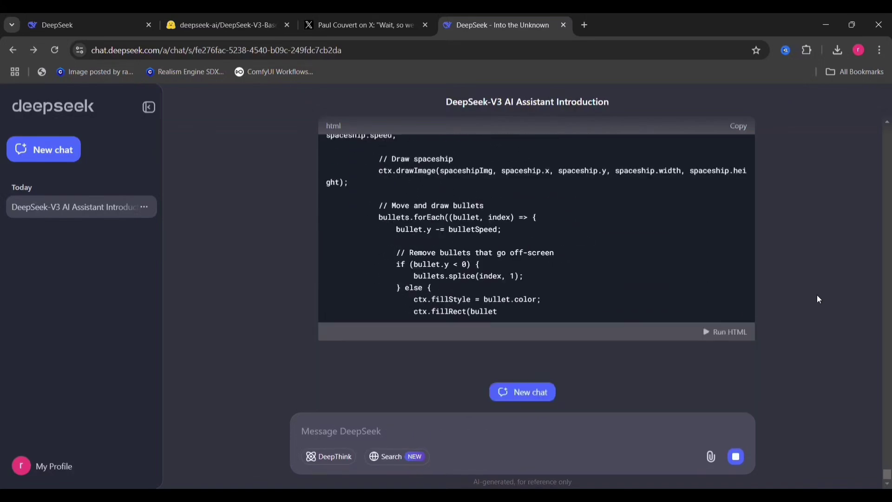
scroll(down, 3)
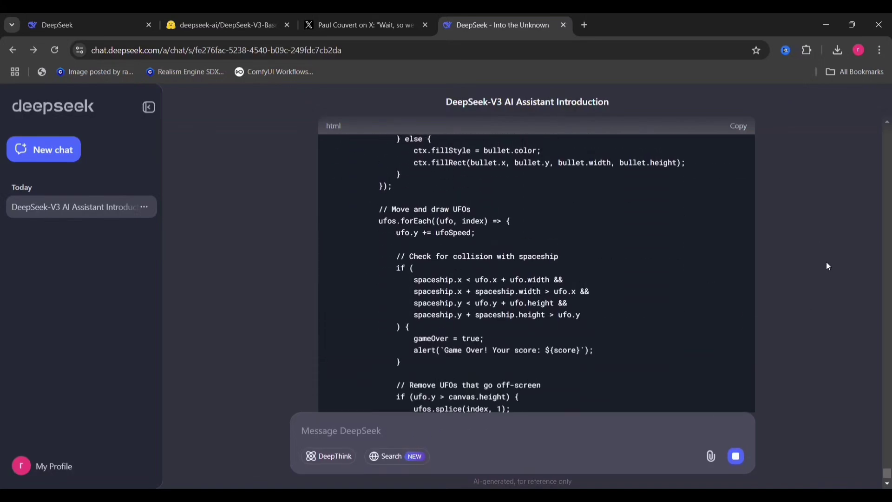
scroll(down, 3)
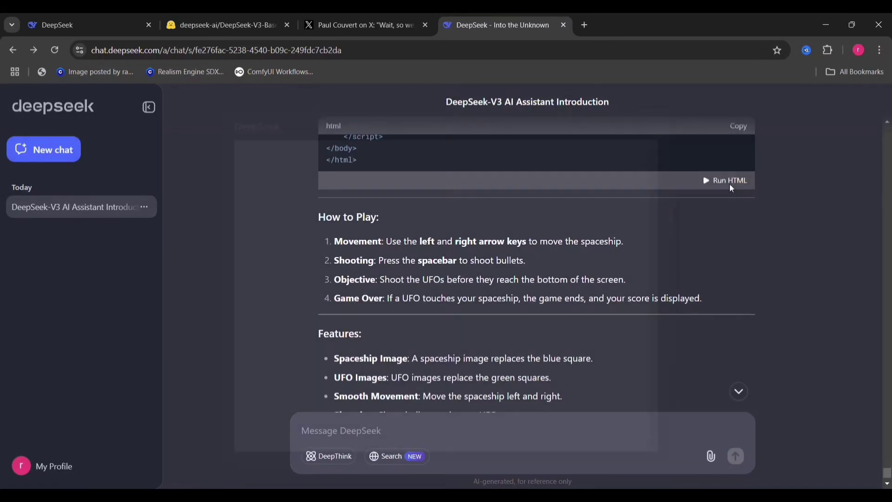
click(726, 180)
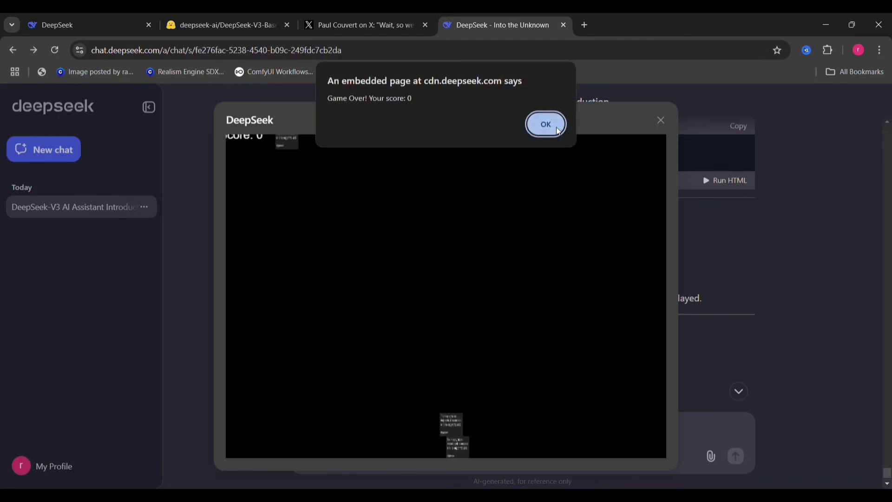
click(545, 124)
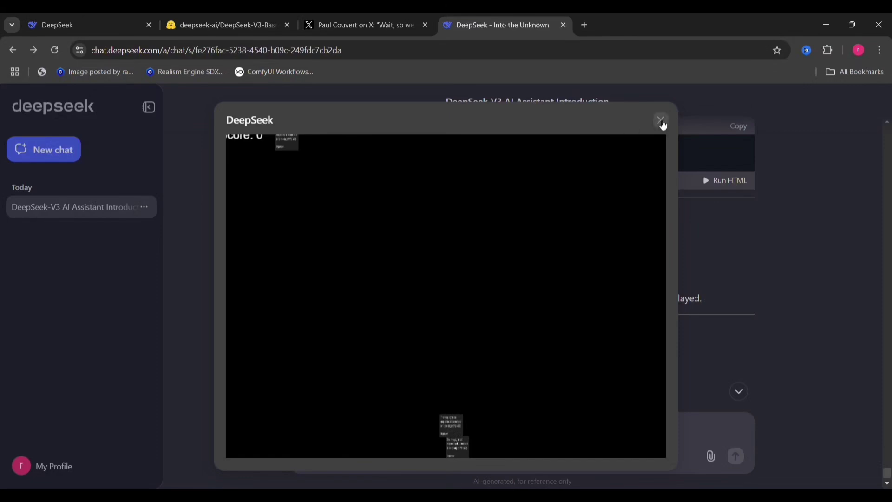
click(660, 121)
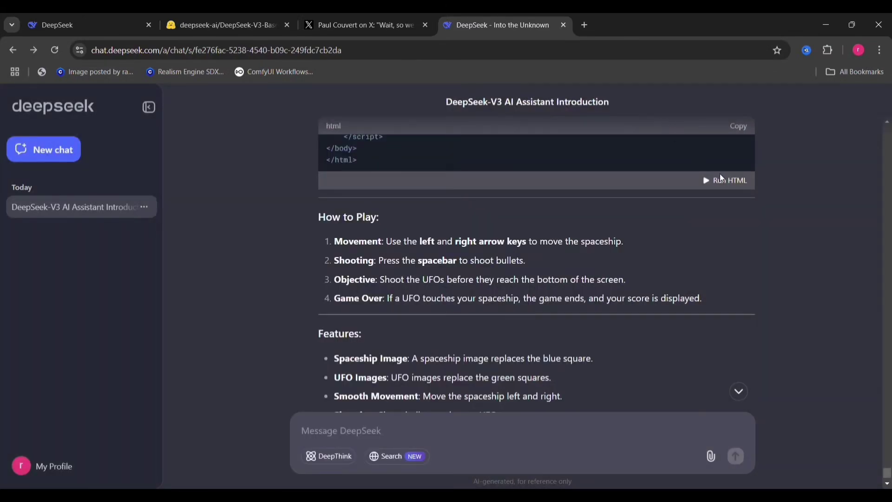
click(730, 180)
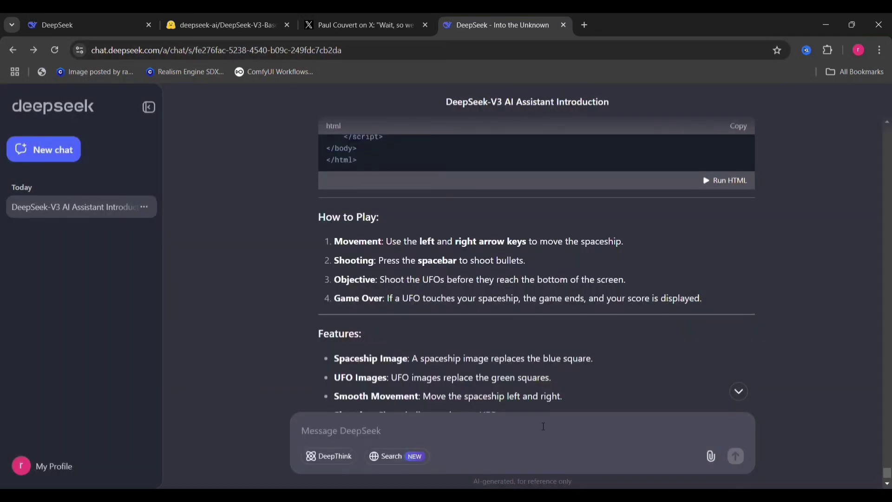
Step: Send 'images are not working', then start typing 'download it from google'
text(imagw)
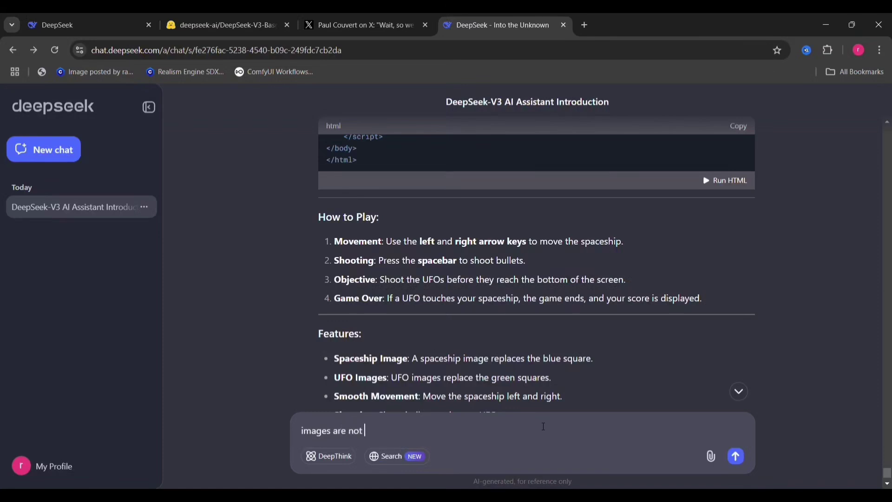
text(working)
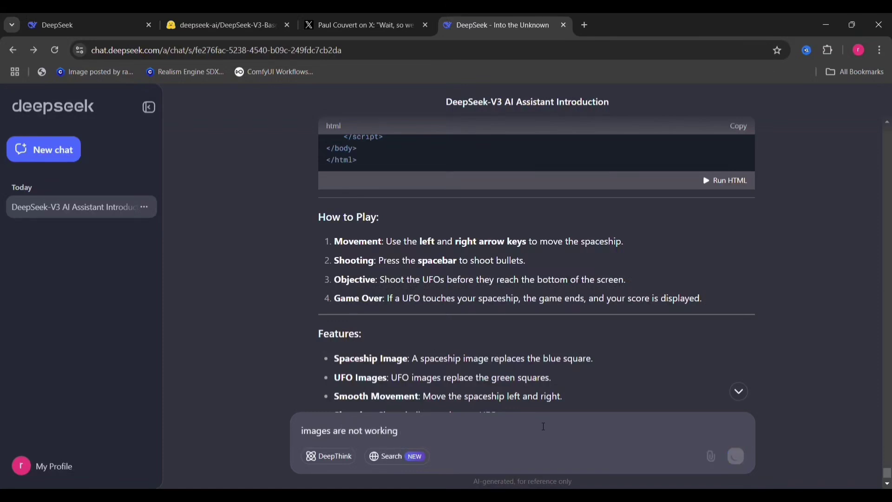
text(download it from google)
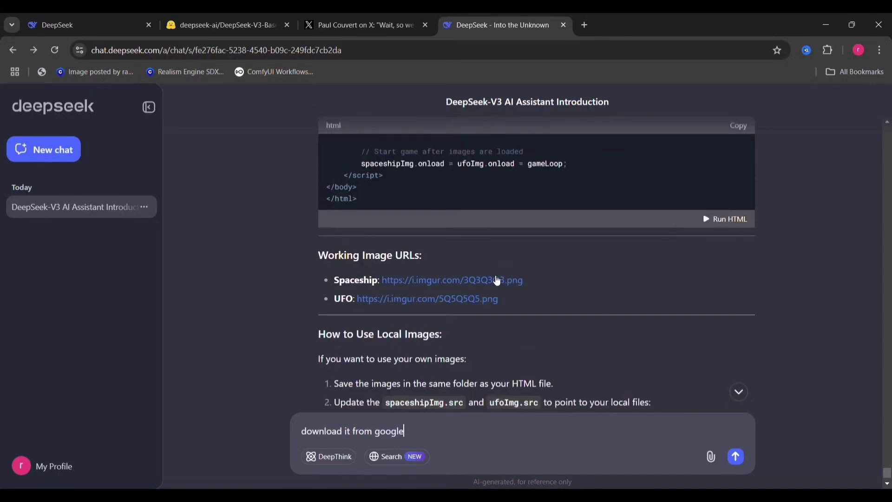
Step: Open the Spaceship image's Imgur link in a new tab
click(451, 280)
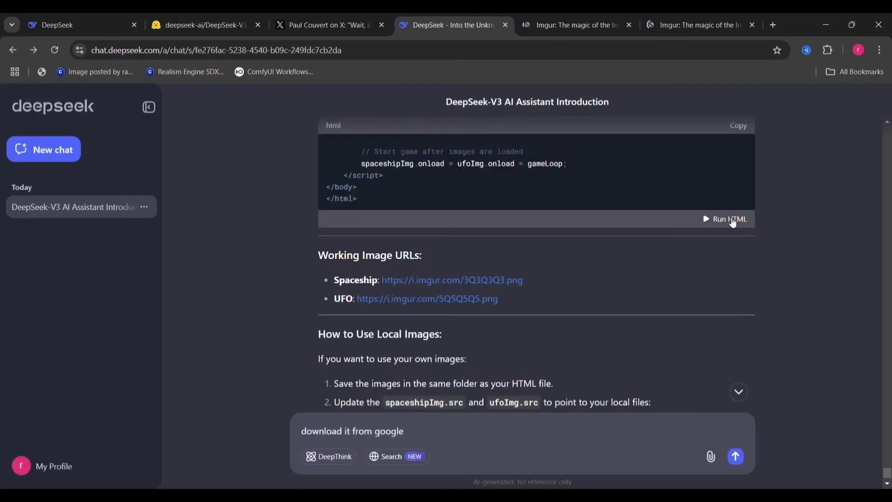
mouse_move(738, 223)
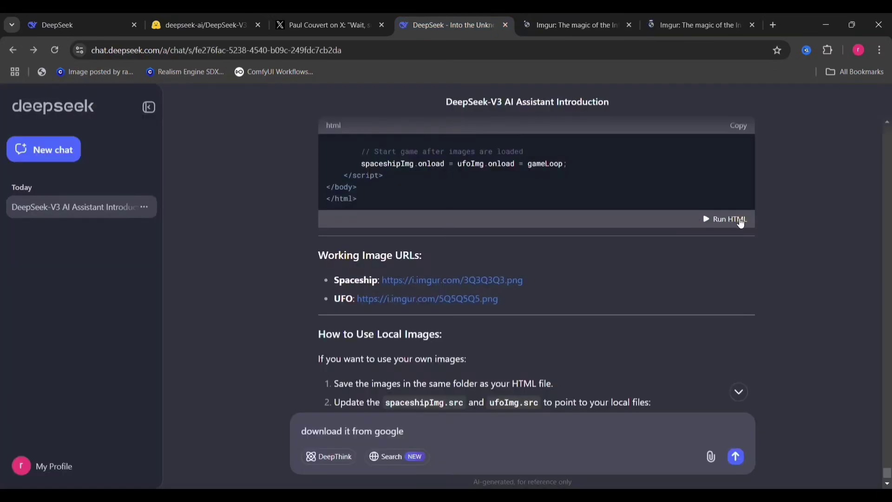